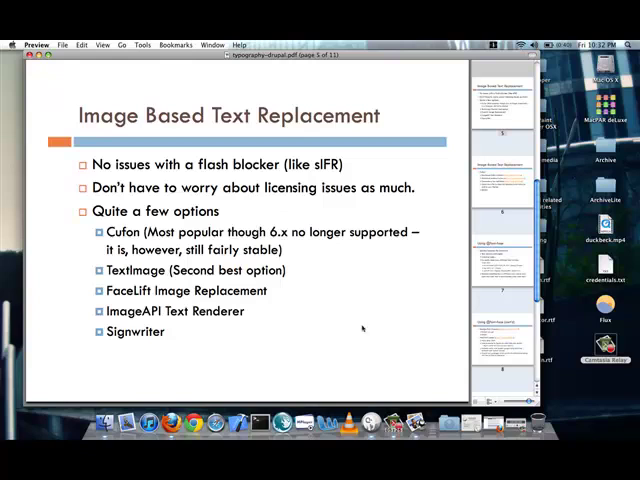
pyautogui.moveTo(384, 264)
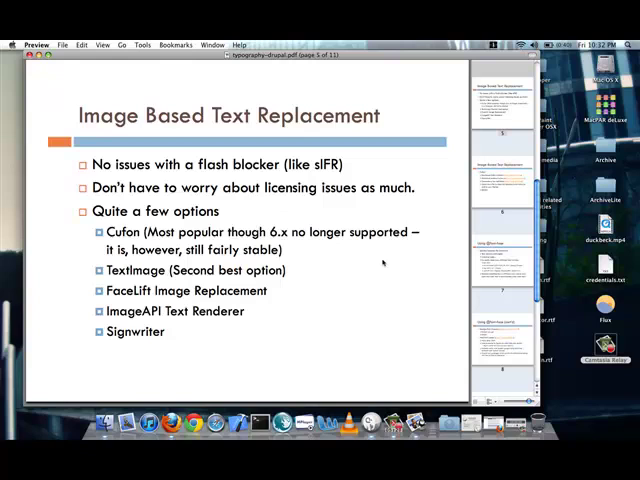
pyautogui.moveTo(384, 262)
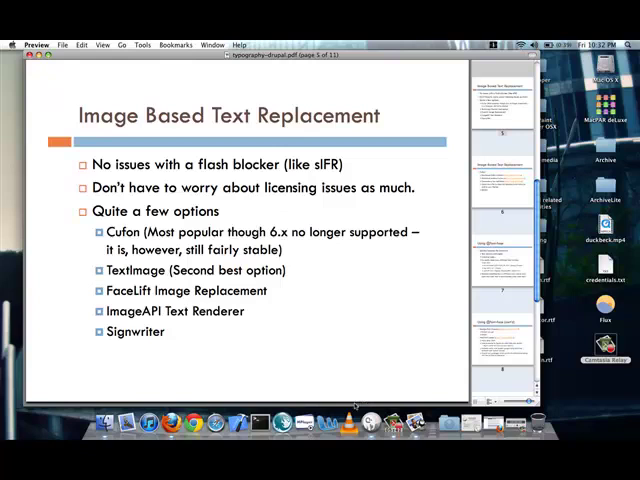
# - Advance to the Cufon setup slide listing downloads, font generation, file placement and demo
pyautogui.press('right')
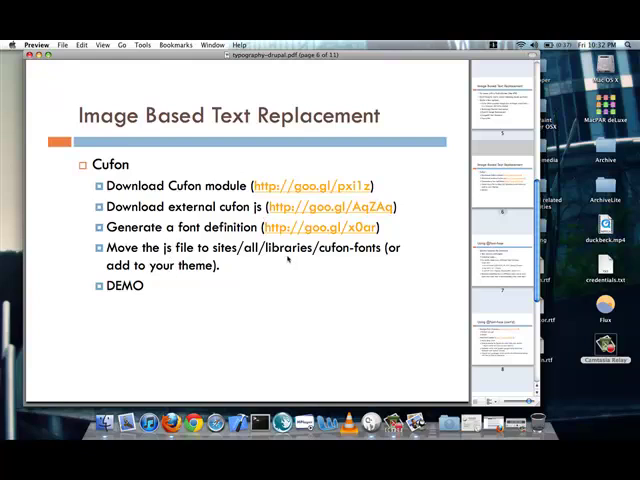
pyautogui.moveTo(380, 258)
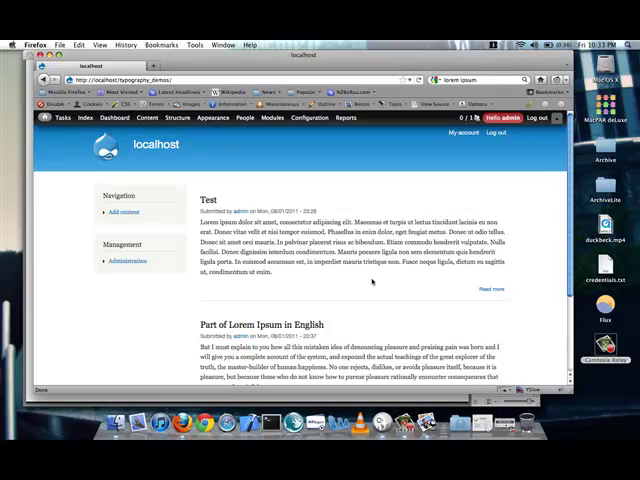
pyautogui.moveTo(372, 280)
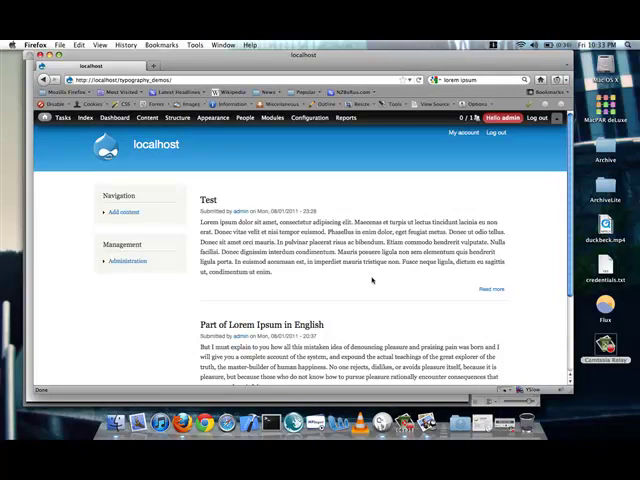
# - Enable the Cufon module on the Modules page, save the configuration and return home
pyautogui.click(244, 116)
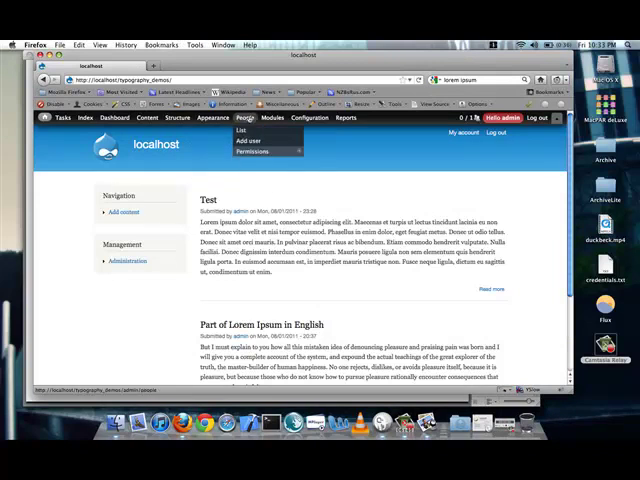
pyautogui.click(272, 116)
pyautogui.write('cufon')
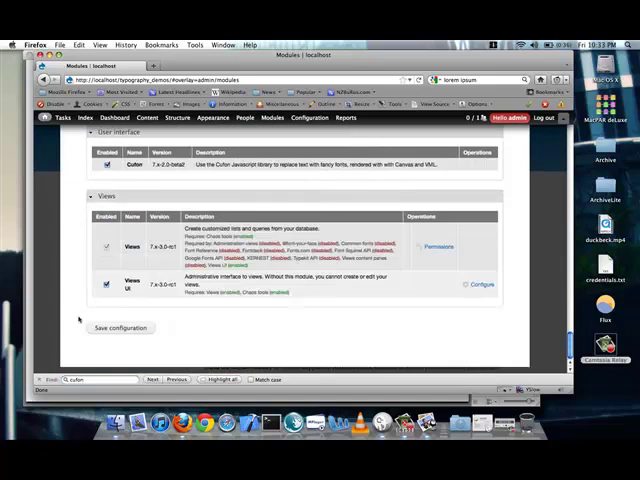
pyautogui.click(120, 328)
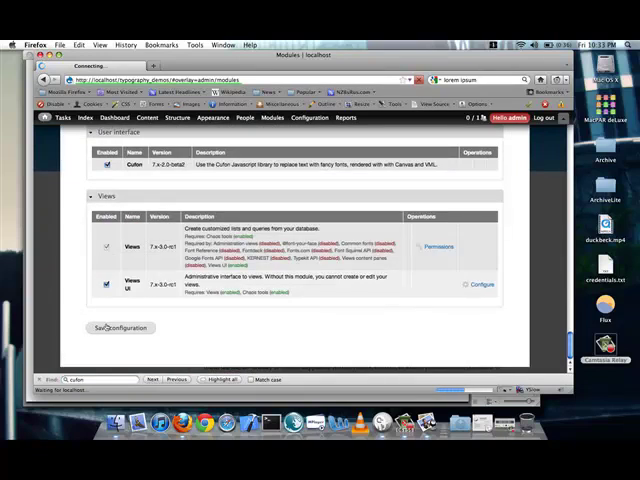
pyautogui.click(120, 328)
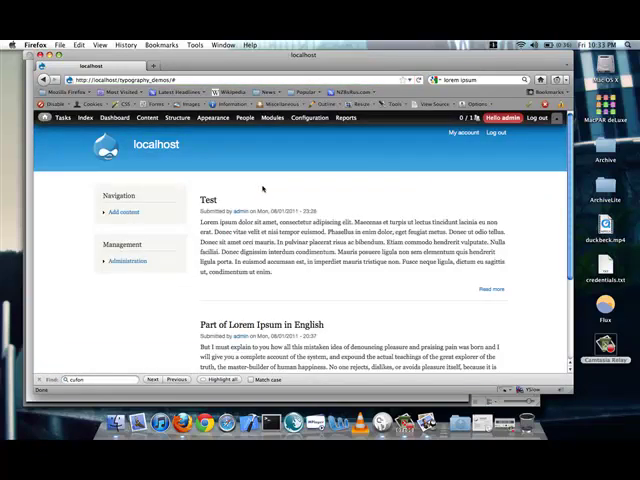
# - Add a blank selector row on the Cufon Settings page and choose a font family for it
pyautogui.click(308, 116)
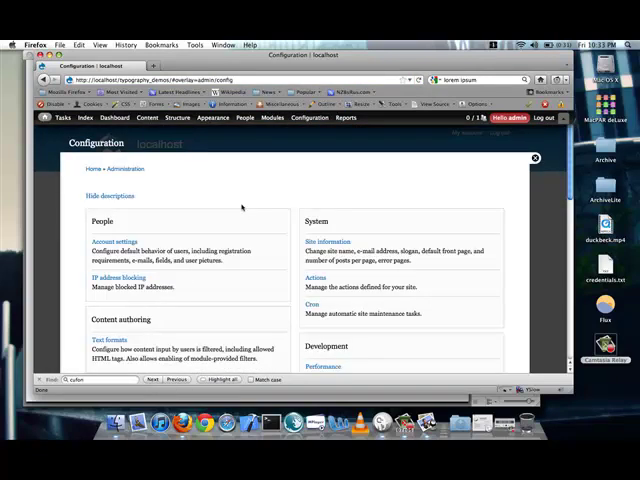
pyautogui.scroll(-3)
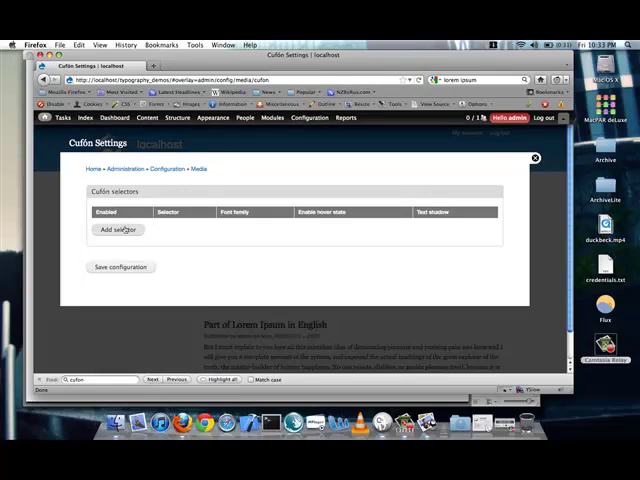
pyautogui.click(116, 230)
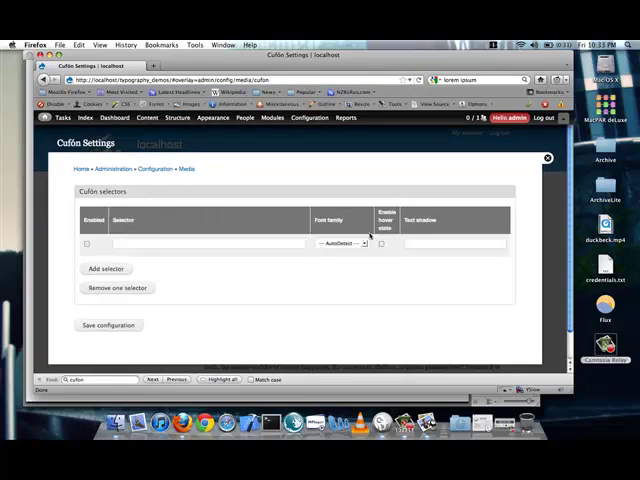
pyautogui.click(344, 244)
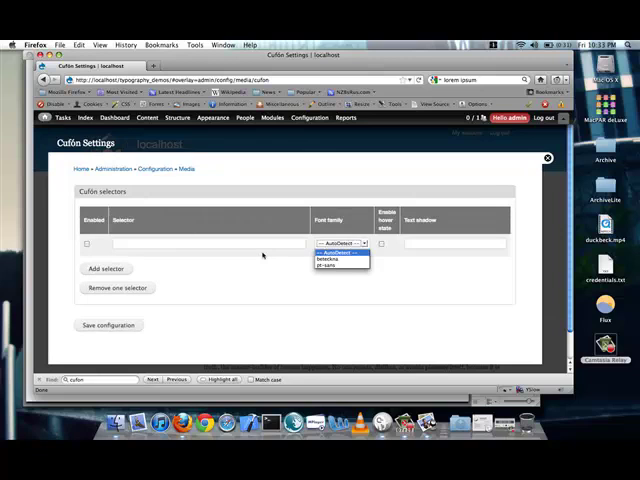
pyautogui.click(308, 116)
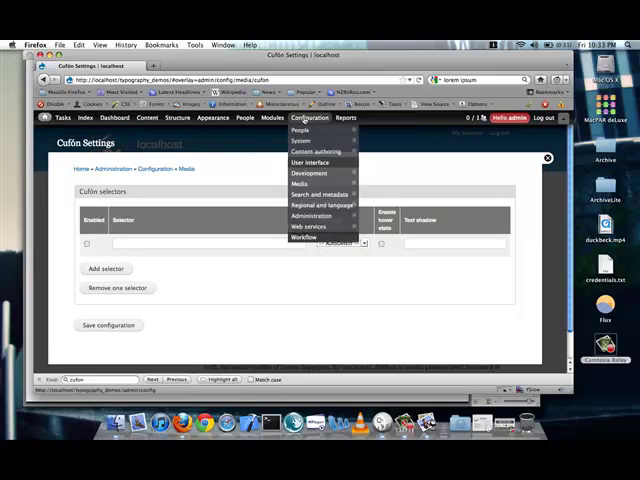
pyautogui.click(272, 116)
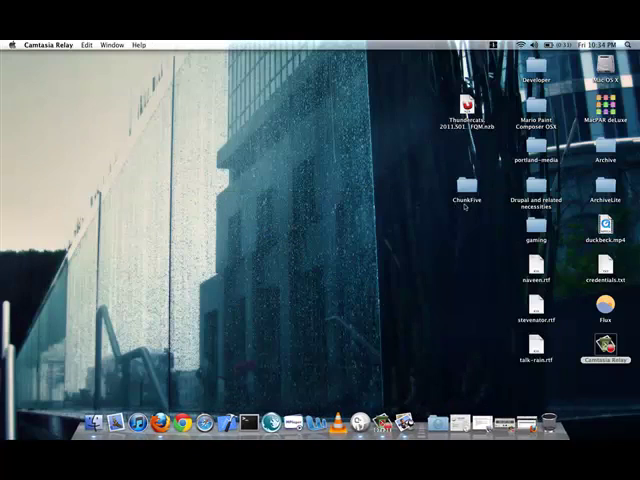
# - Open the desktop item that leads to the Cufon font generator page
pyautogui.doubleClick(458, 184)
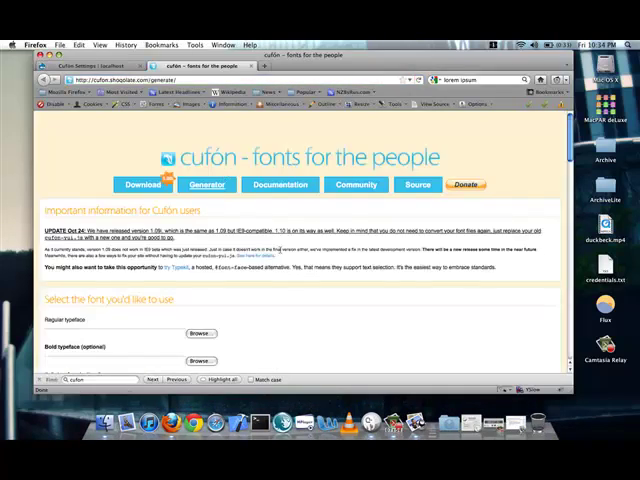
# - Choose the Chunk font file to upload in the Cufon generator and dismiss the Typekit popup
pyautogui.scroll(-3)
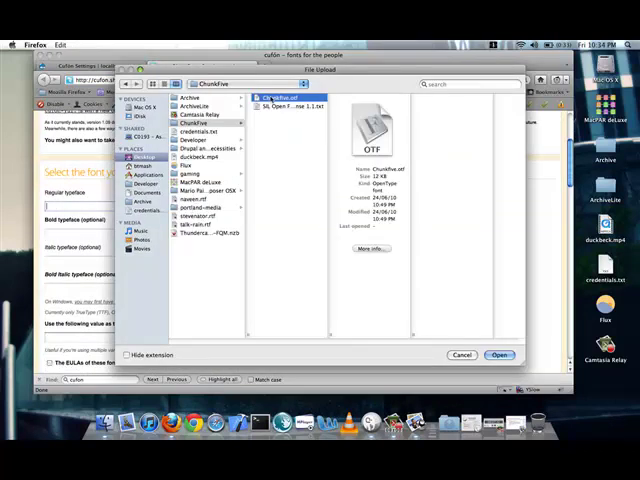
pyautogui.click(500, 354)
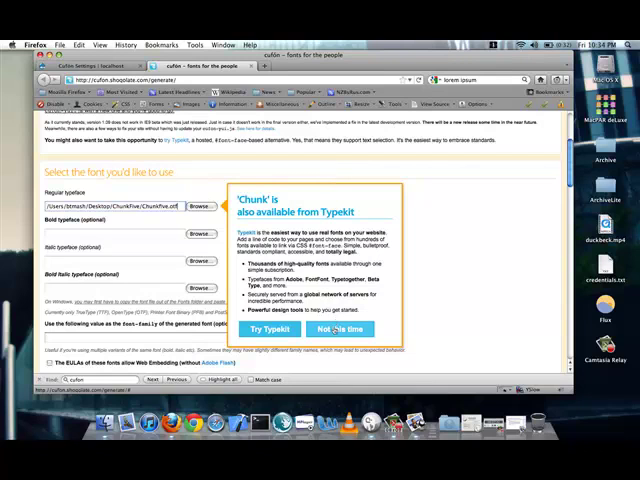
pyautogui.click(340, 328)
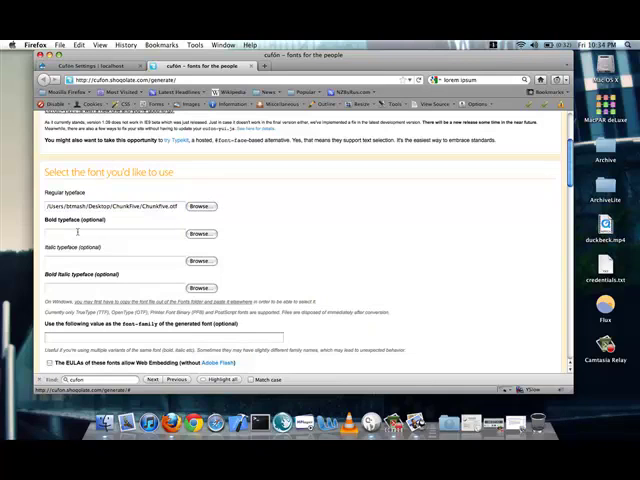
pyautogui.moveTo(316, 252)
pyautogui.write('ChunkFive')
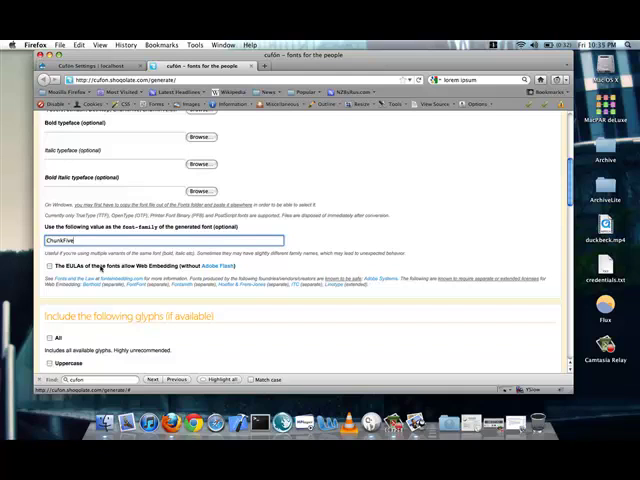
pyautogui.click(48, 264)
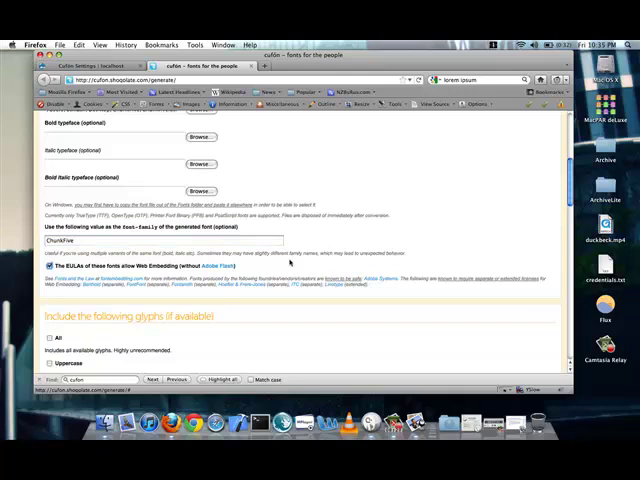
# - Accept the terms, generate the ChunkFive JavaScript font file and save it to the desktop
pyautogui.scroll(-3)
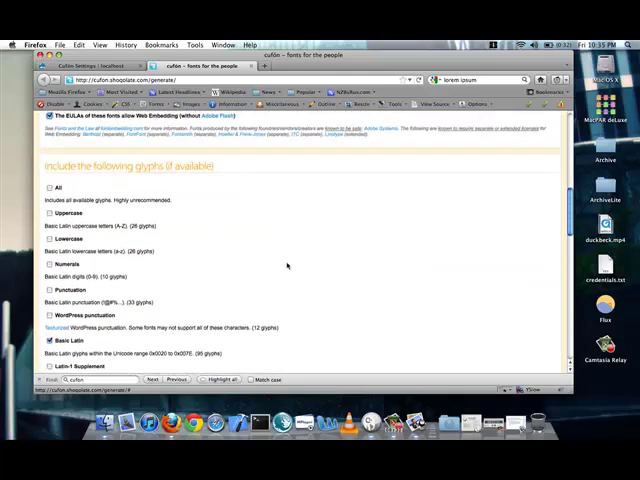
pyautogui.scroll(-3)
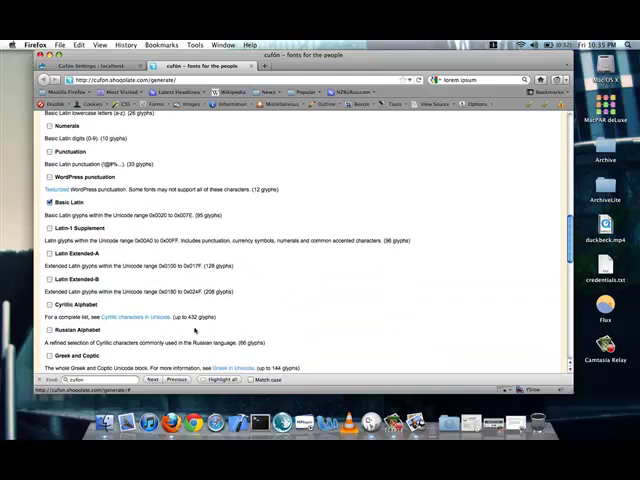
pyautogui.scroll(-3)
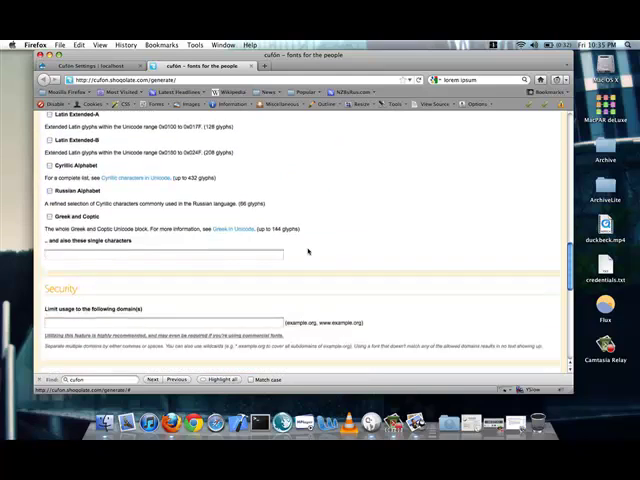
pyautogui.scroll(-3)
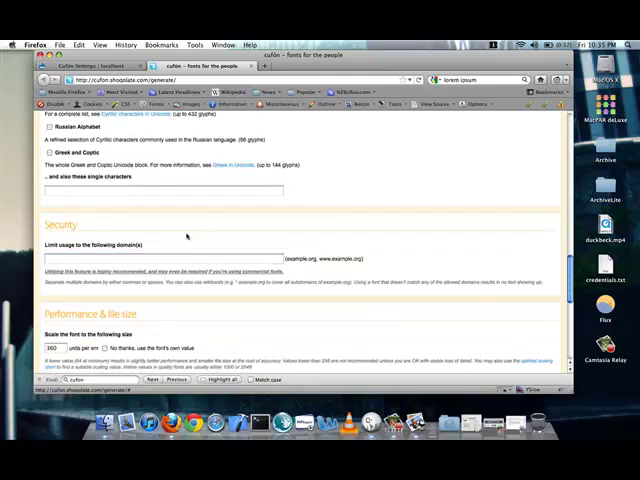
pyautogui.scroll(-3)
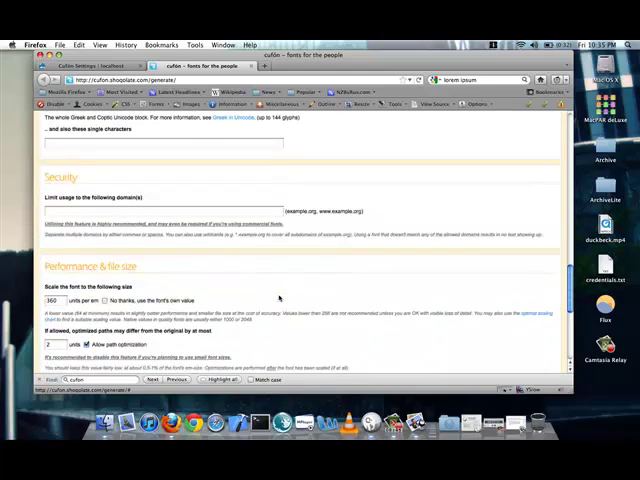
pyautogui.scroll(-3)
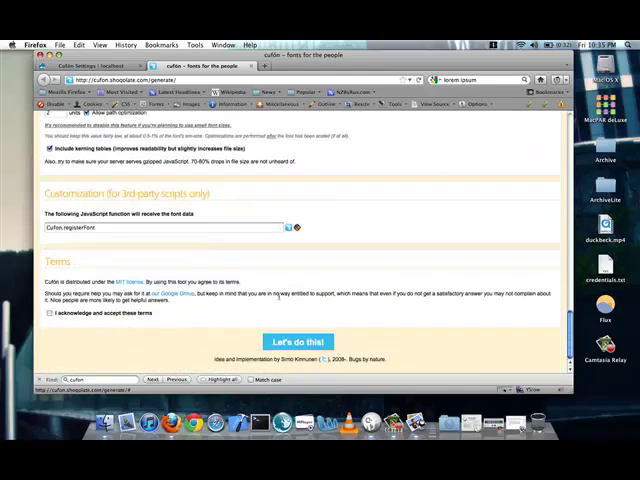
pyautogui.click(48, 312)
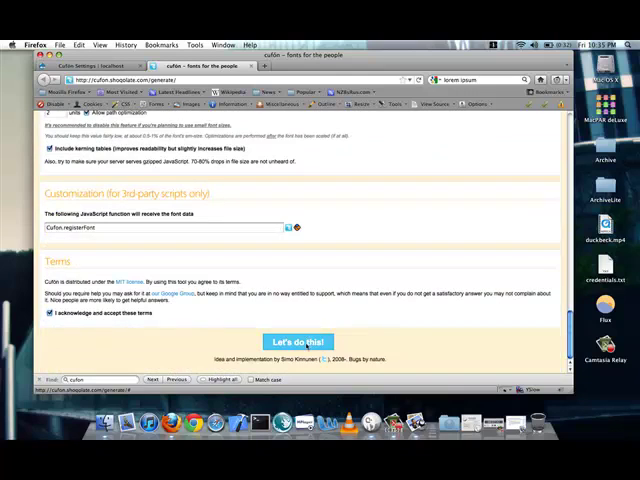
pyautogui.click(296, 342)
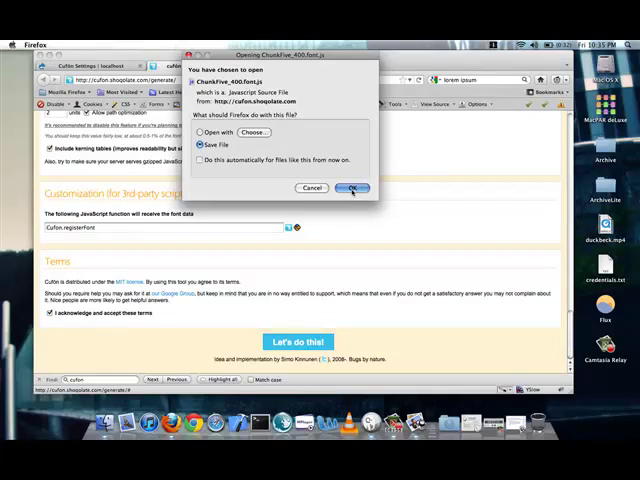
pyautogui.click(352, 188)
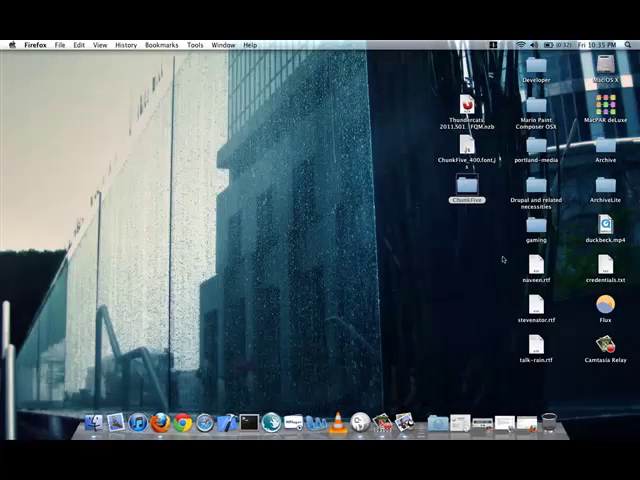
pyautogui.click(468, 164)
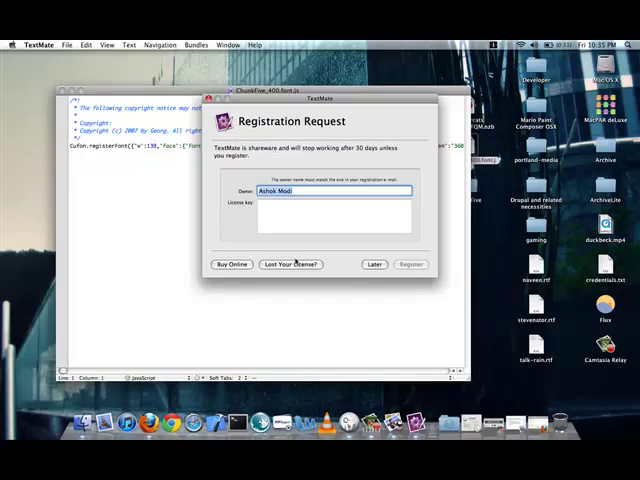
# - Dismiss TextMate's registration reminder to view the ChunkFive Cufon.registerFont code
pyautogui.click(374, 264)
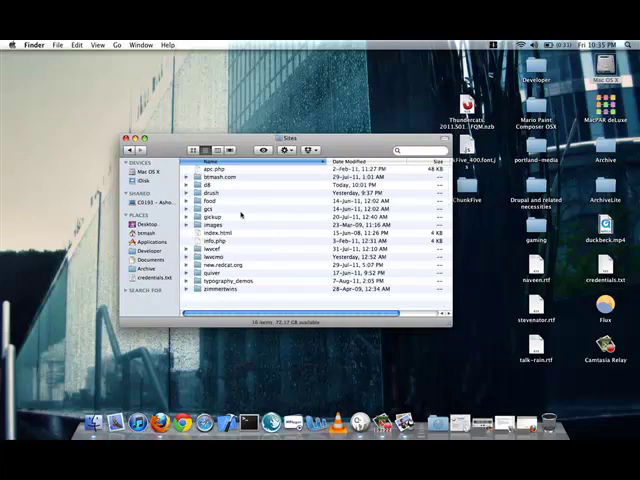
# - Place the ChunkFive .font.js in the module's fonts folder and return to Drupal
pyautogui.click(250, 280)
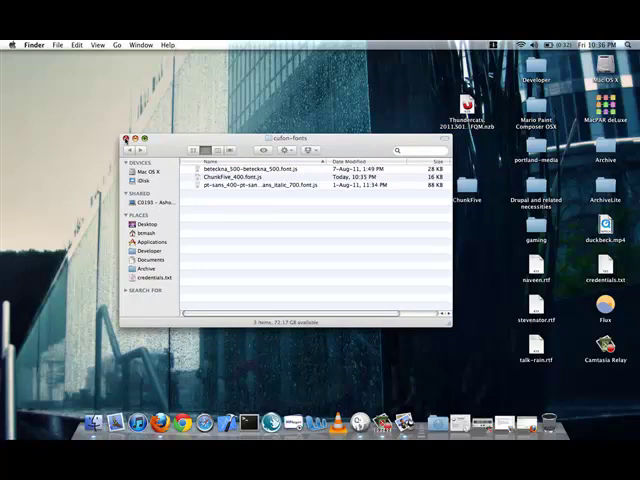
pyautogui.click(128, 132)
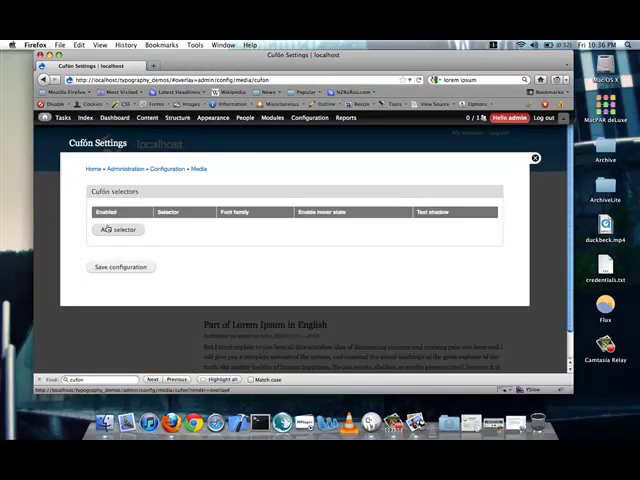
# - Add an enabled Cufon selector for h1 through h6 with a font family and save it
pyautogui.click(118, 228)
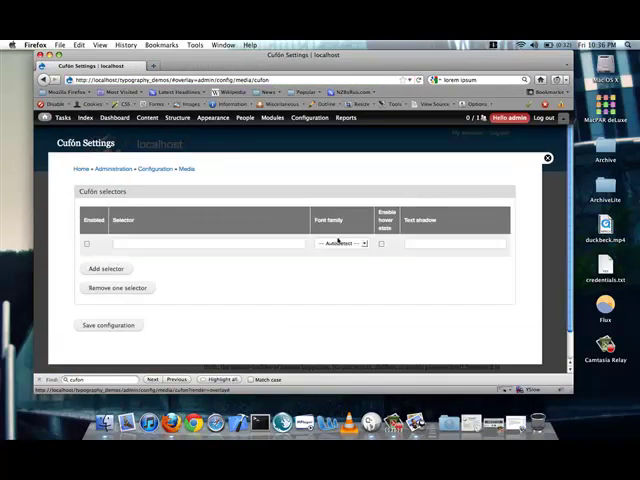
pyautogui.click(338, 244)
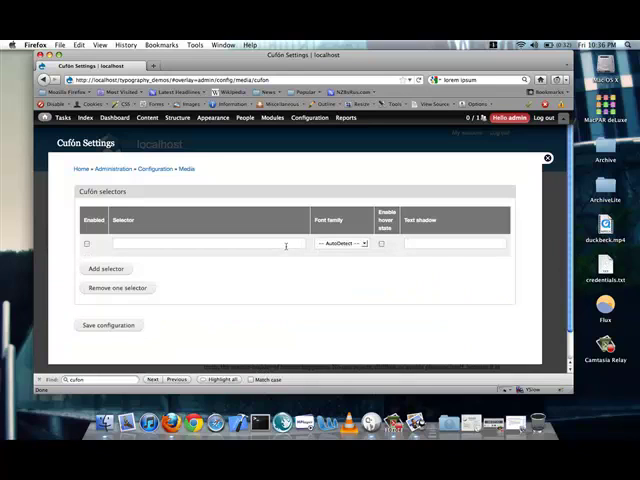
pyautogui.write('h1, h2, h3, h4, h5, h6')
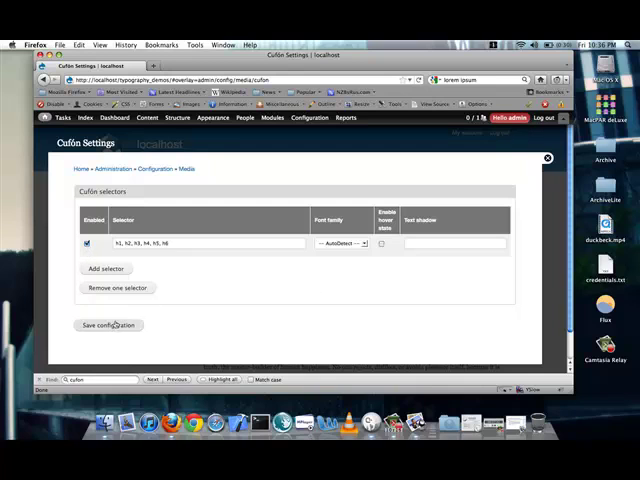
pyautogui.click(108, 324)
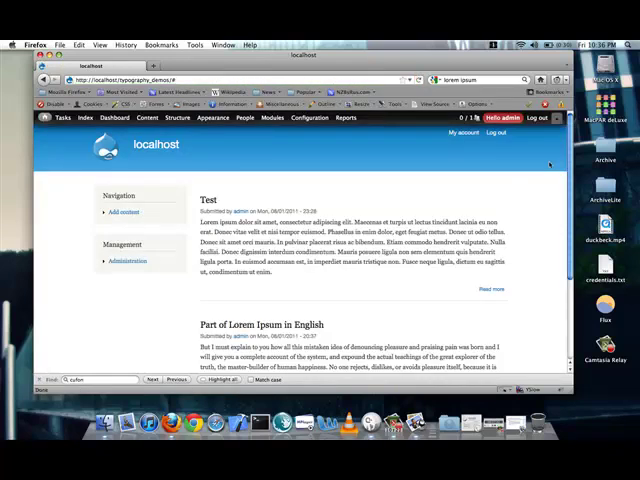
# - Flush all site caches from the admin menu and return to the Cufon settings
pyautogui.click(64, 116)
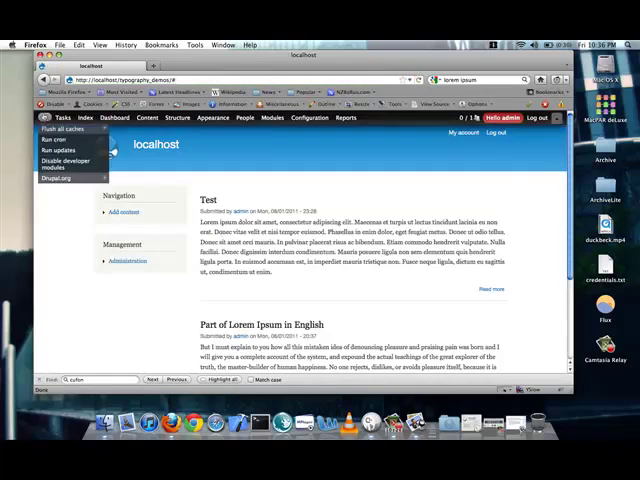
pyautogui.click(60, 130)
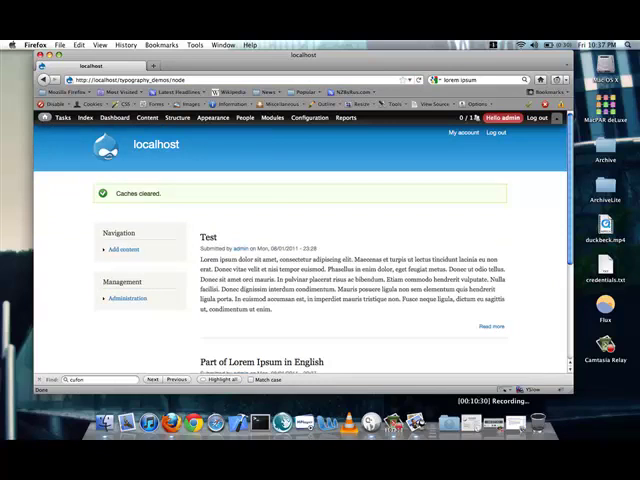
pyautogui.click(272, 116)
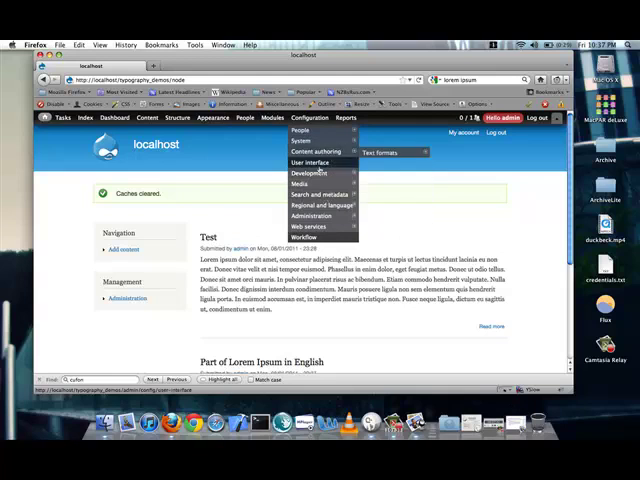
pyautogui.moveTo(320, 204)
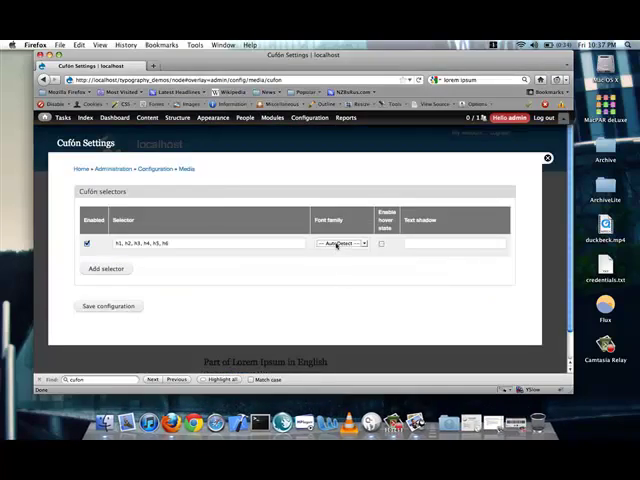
# - Switch the headings selector's font family to ChunkFive and save the configuration
pyautogui.click(340, 244)
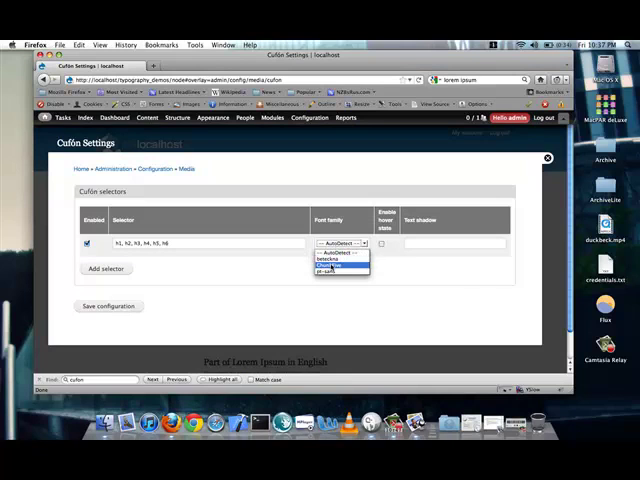
pyautogui.click(336, 272)
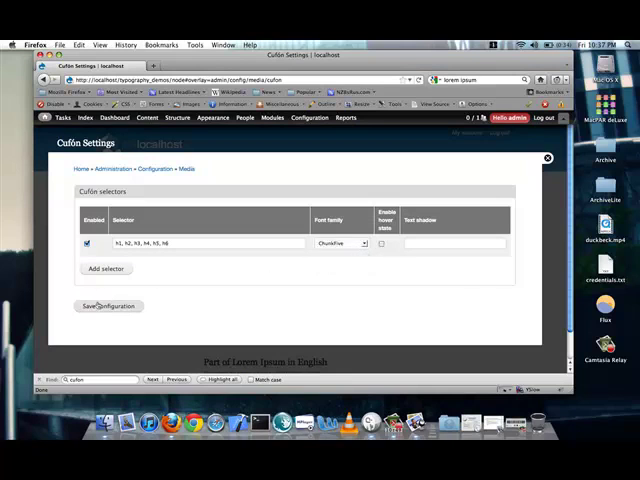
pyautogui.click(108, 306)
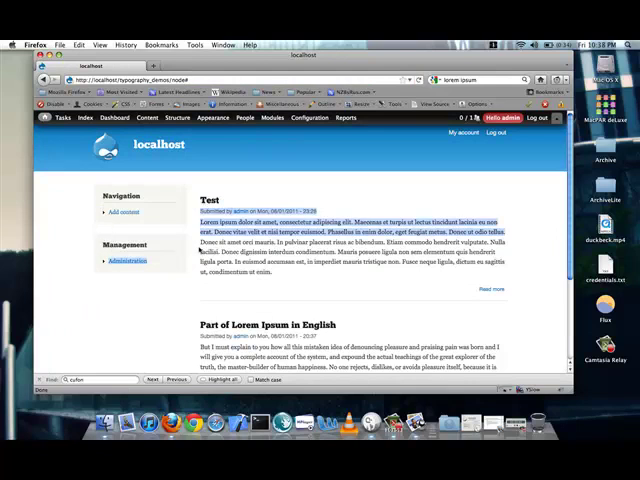
pyautogui.scroll(-3)
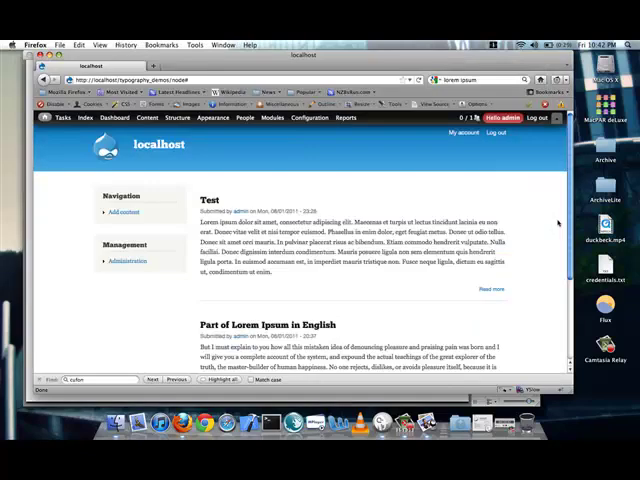
# - Enable the Google Fonts module under Other on the Modules page and save
pyautogui.click(272, 116)
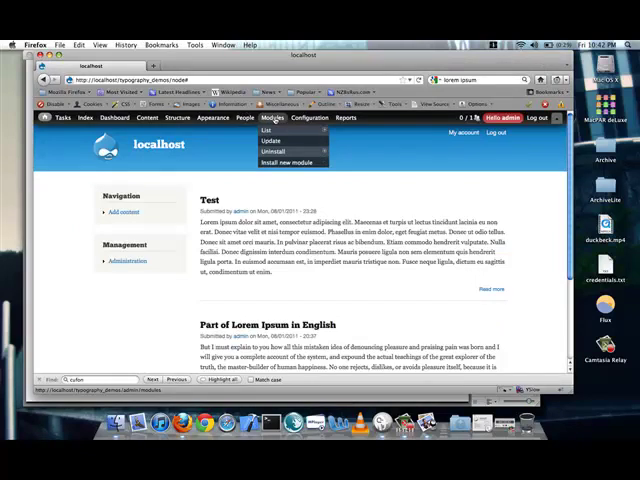
pyautogui.click(268, 130)
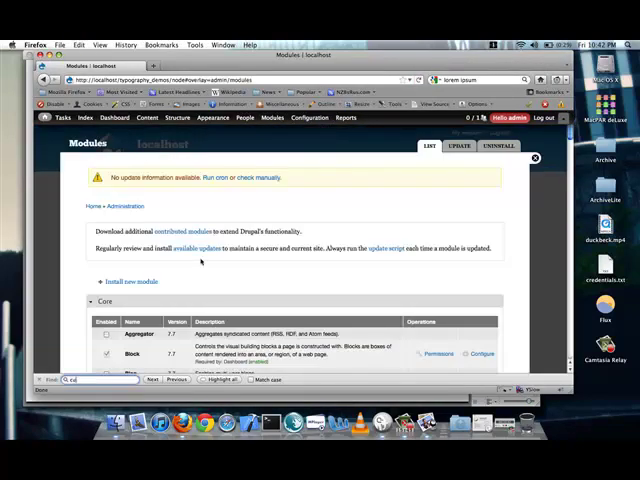
pyautogui.scroll(-3)
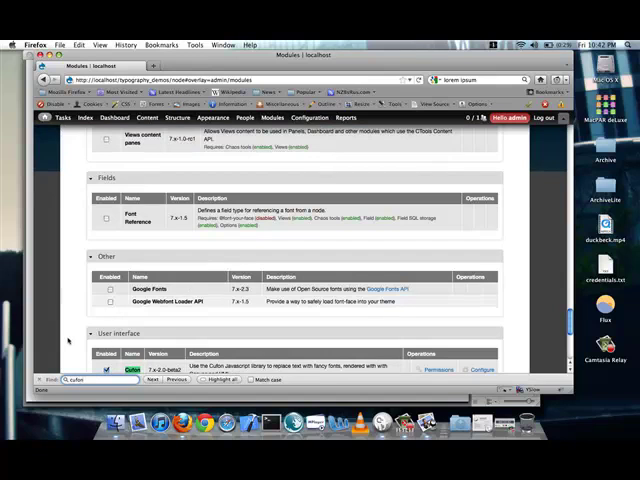
pyautogui.scroll(-3)
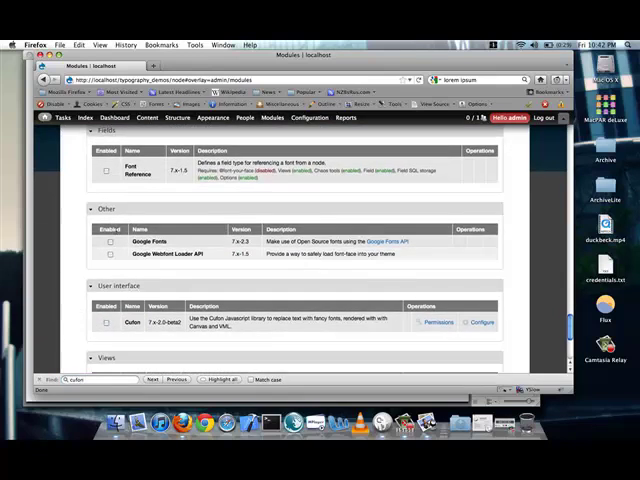
pyautogui.click(110, 242)
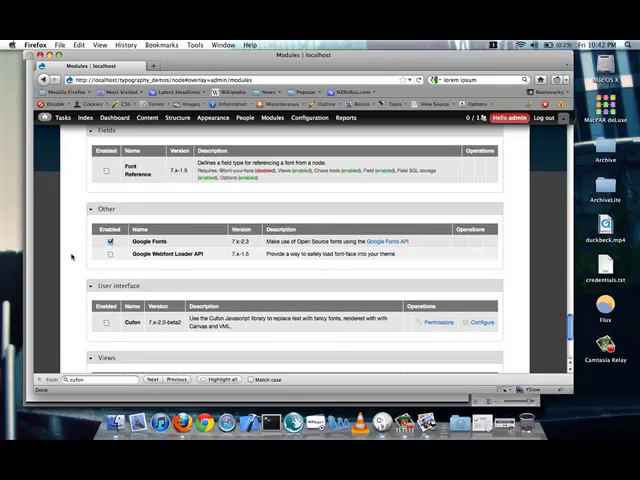
pyautogui.scroll(-3)
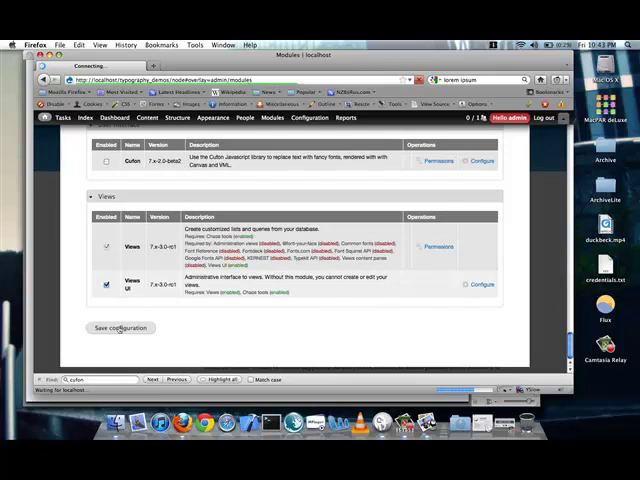
pyautogui.click(120, 328)
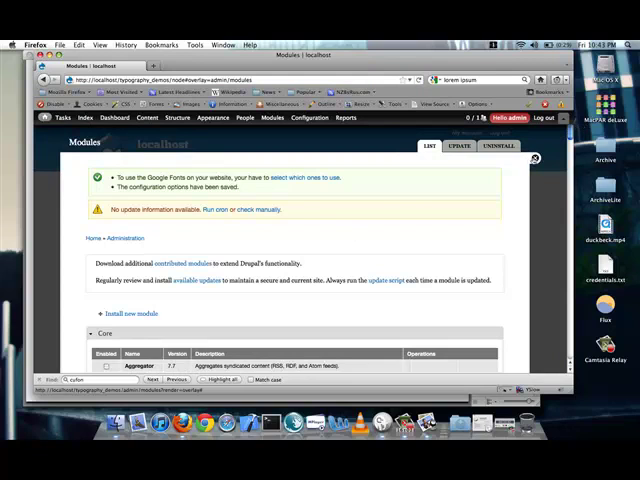
# - Reach the Google Fonts settings page from the Configuration overview under System
pyautogui.click(308, 116)
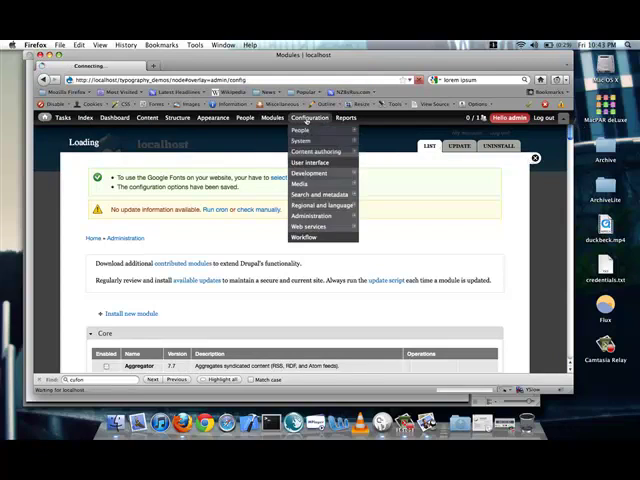
pyautogui.click(312, 116)
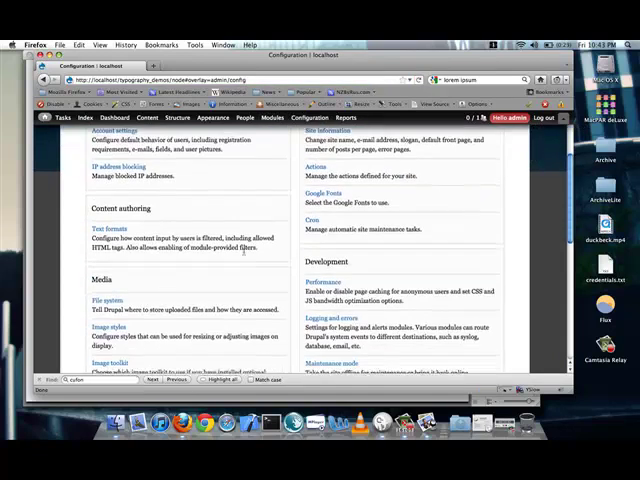
pyautogui.scroll(-3)
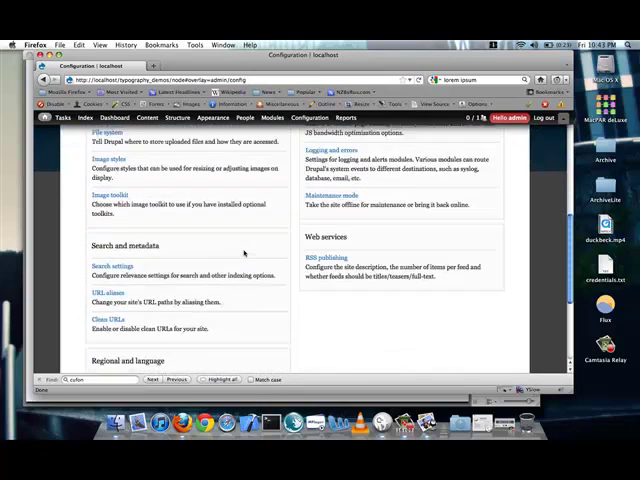
pyautogui.click(210, 116)
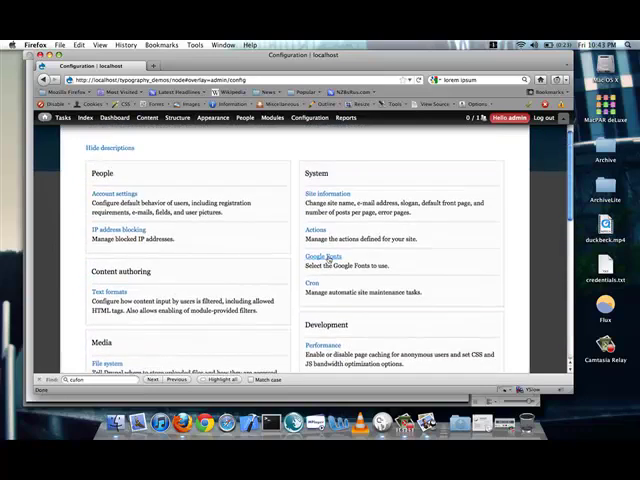
pyautogui.click(324, 256)
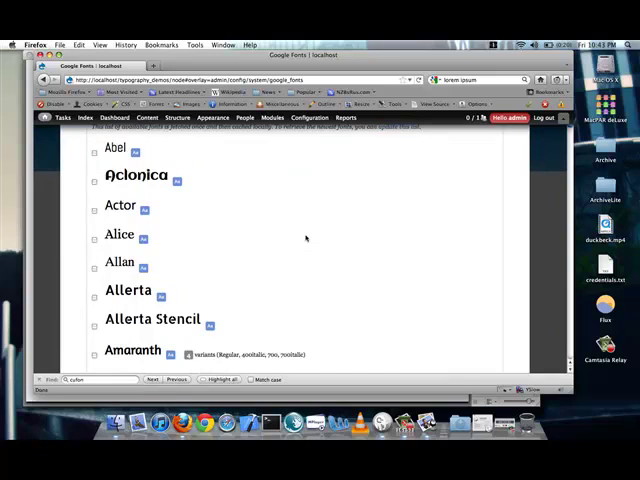
# - Enable Delius Swash Caps alongside Cedarville Cursive in the font list and save the configuration
pyautogui.scroll(-3)
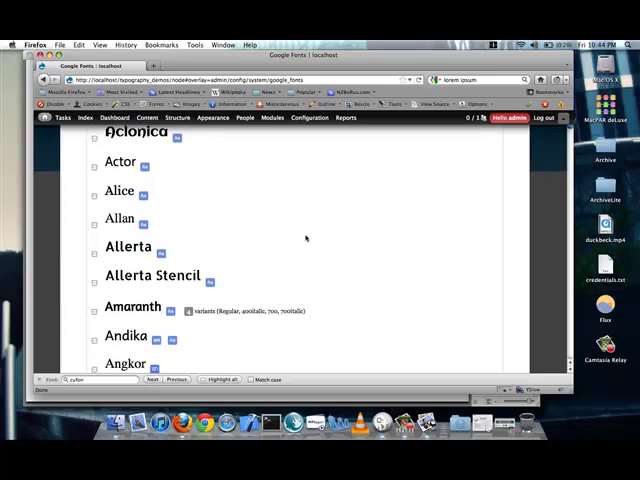
pyautogui.scroll(-3)
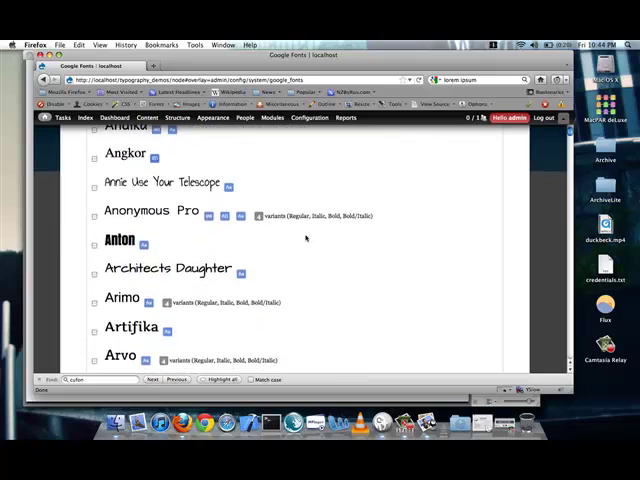
pyautogui.scroll(-3)
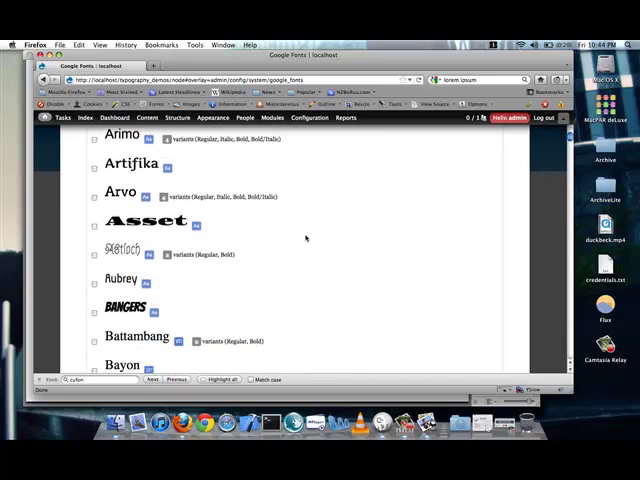
pyautogui.moveTo(244, 258)
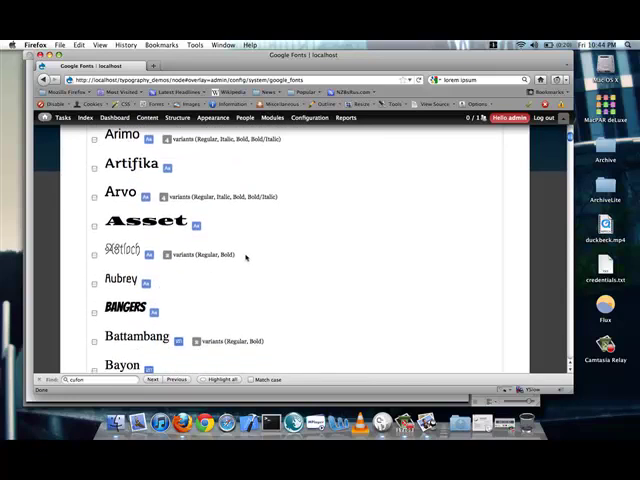
pyautogui.scroll(-3)
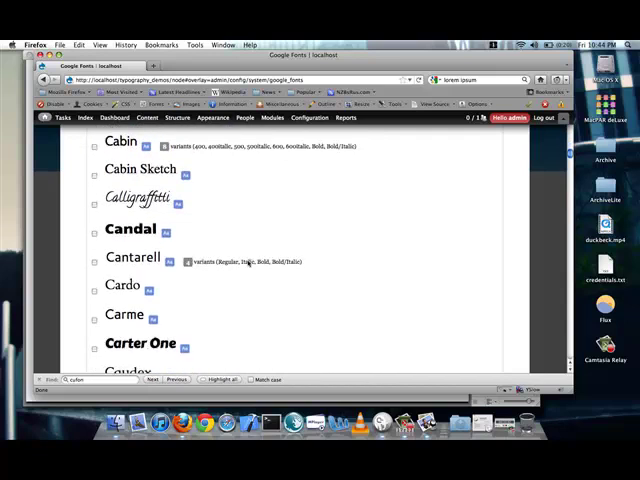
pyautogui.scroll(-3)
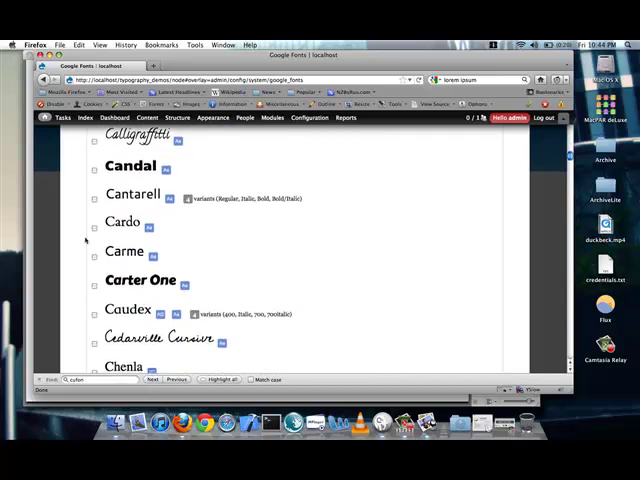
pyautogui.scroll(-3)
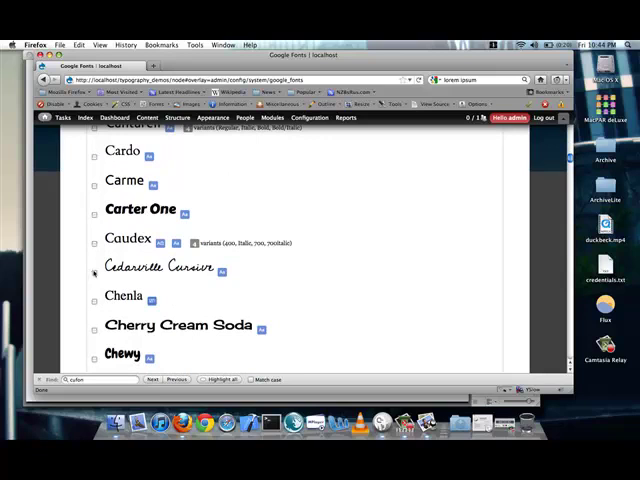
pyautogui.click(96, 272)
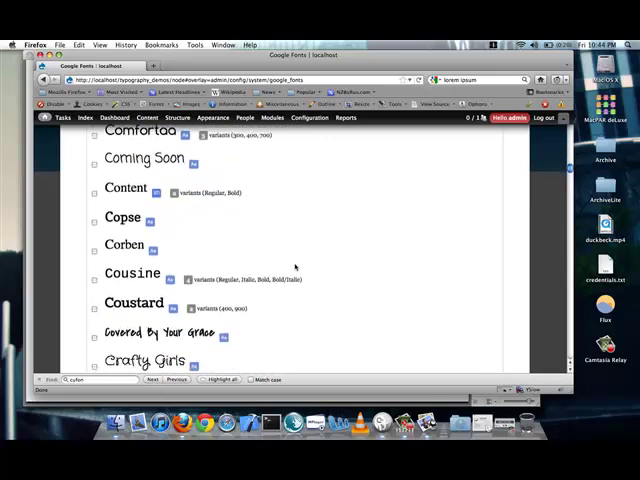
pyautogui.scroll(-3)
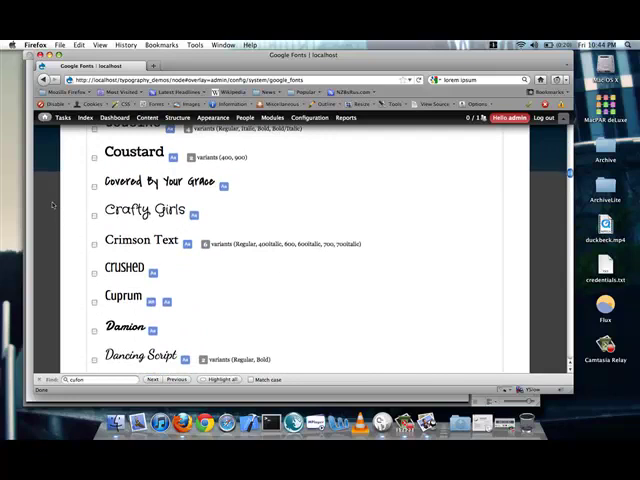
pyautogui.scroll(-3)
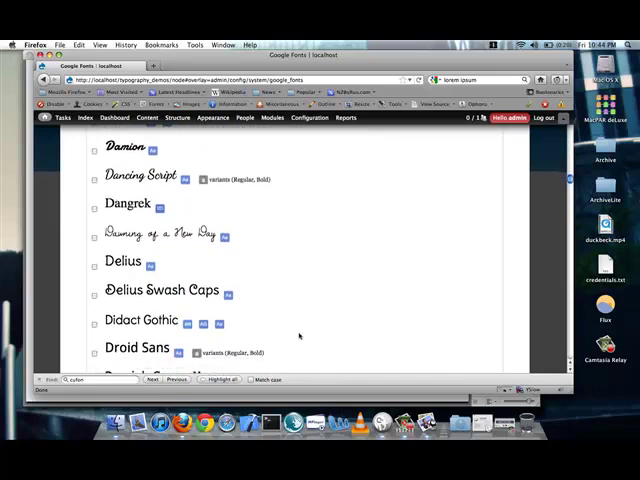
pyautogui.scroll(-3)
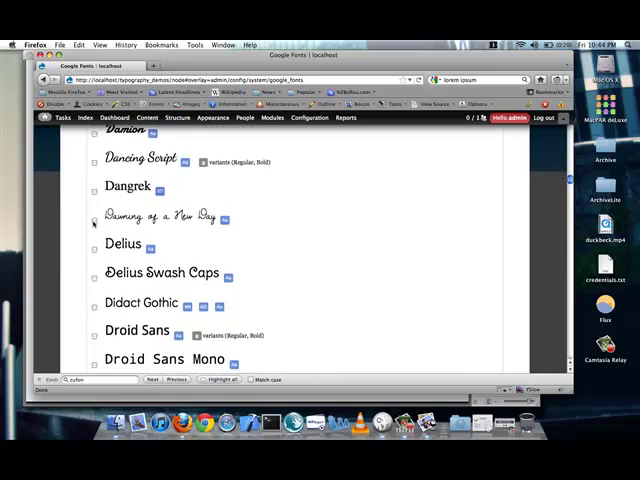
pyautogui.click(96, 220)
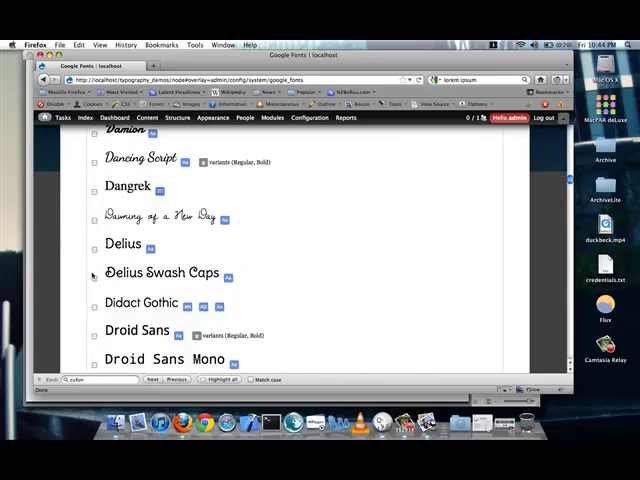
pyautogui.click(94, 274)
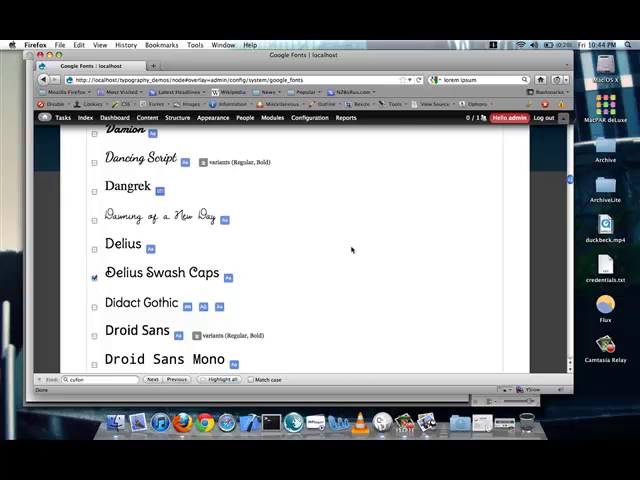
pyautogui.scroll(-3)
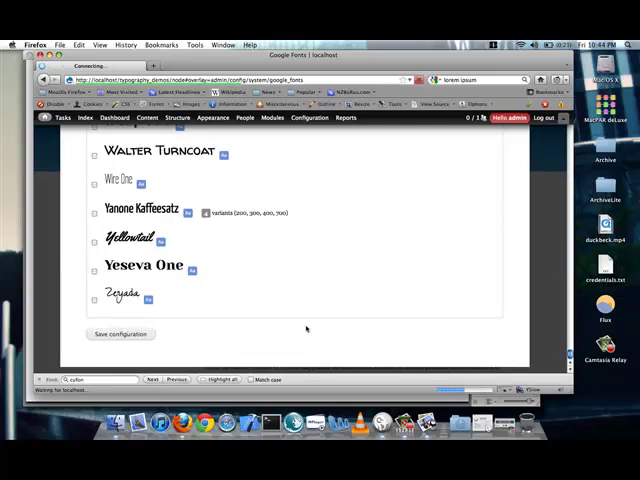
pyautogui.click(120, 334)
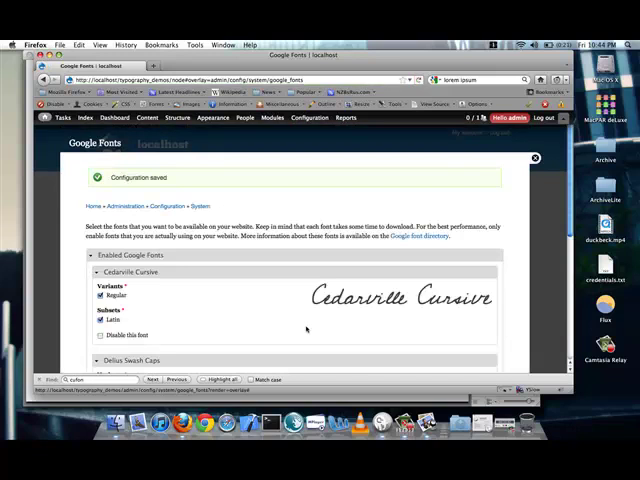
# - Add a CSS rule making h1–h6 headings use the Cedarville Cursive font-family
pyautogui.scroll(-3)
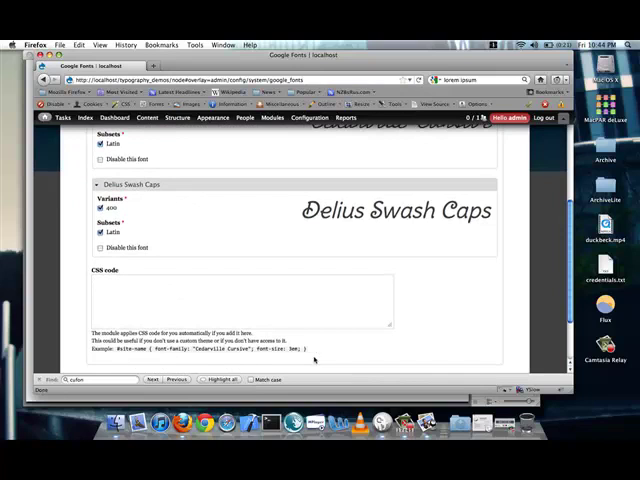
pyautogui.scroll(-3)
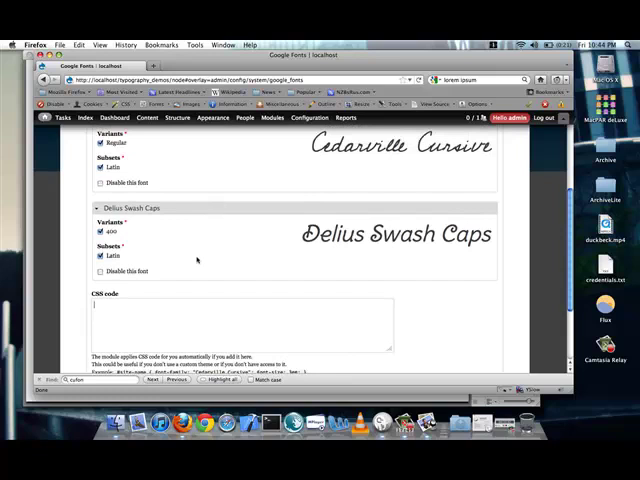
pyautogui.write('h1, h2, h3, h4, h5, h6')
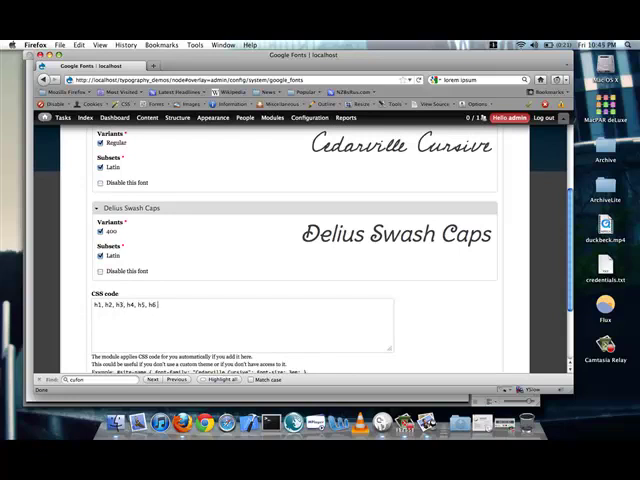
pyautogui.write('{ font-family: "Cedarville Cursive";')
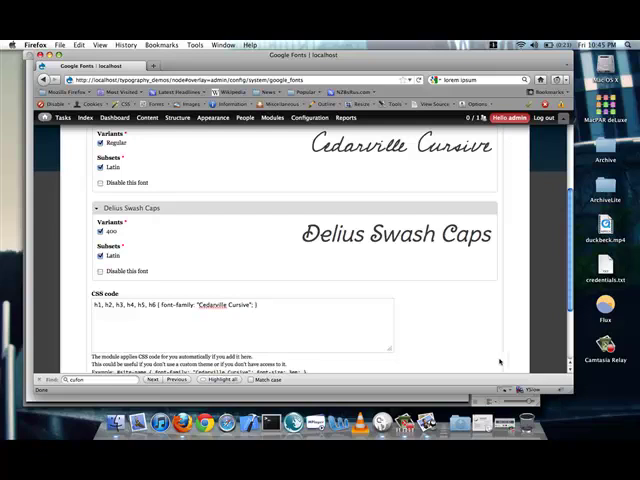
pyautogui.scroll(-3)
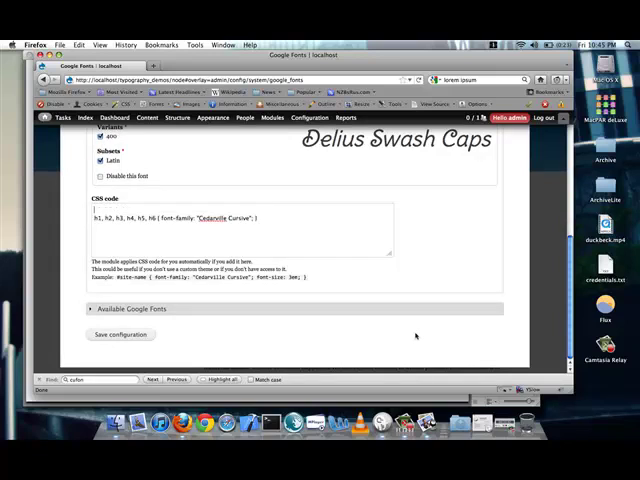
# - Add a body rule using Delius Swash Caps and save the configuration
pyautogui.write('body { font-family')
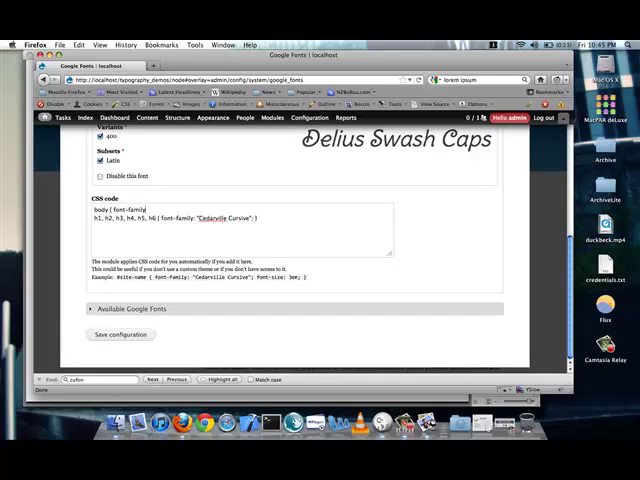
pyautogui.write('Delius')
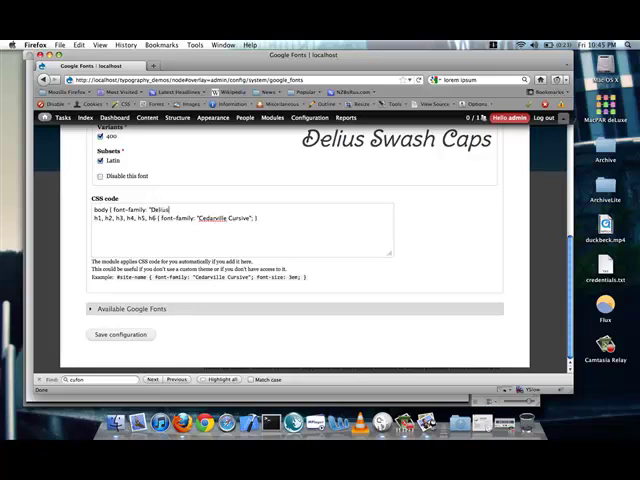
pyautogui.write('Sha')
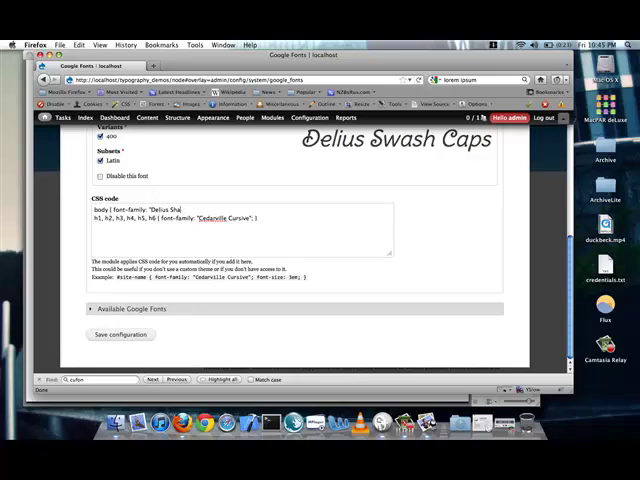
pyautogui.write('Swash Caps";')
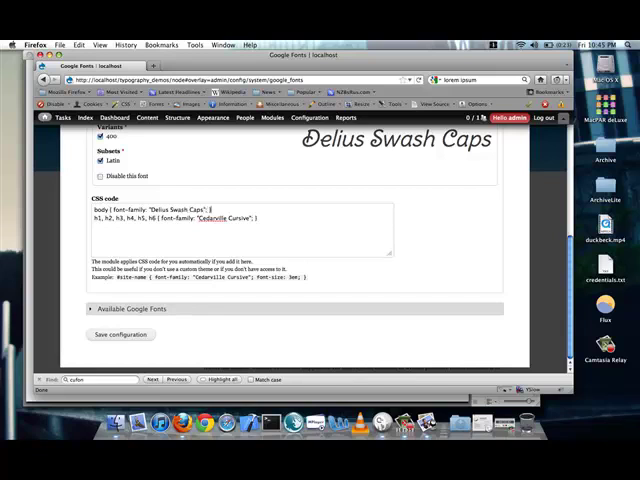
pyautogui.click(120, 334)
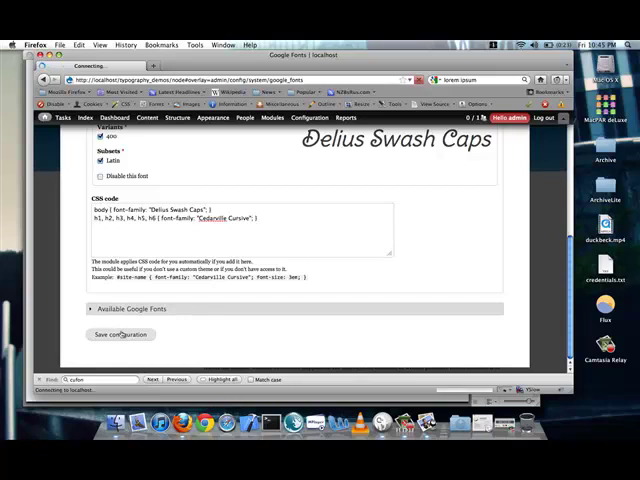
pyautogui.click(120, 336)
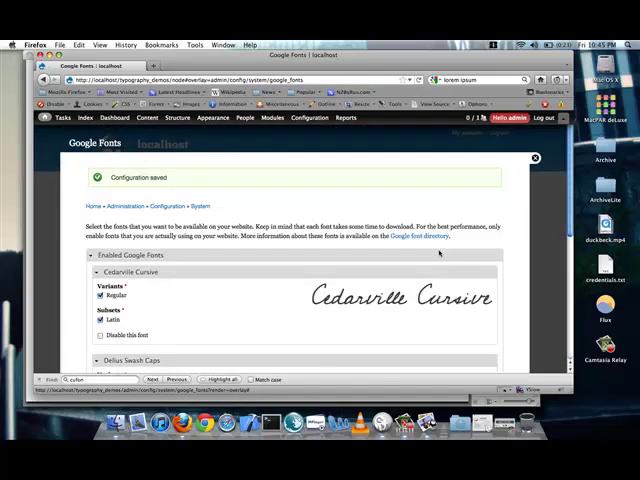
pyautogui.scroll(-3)
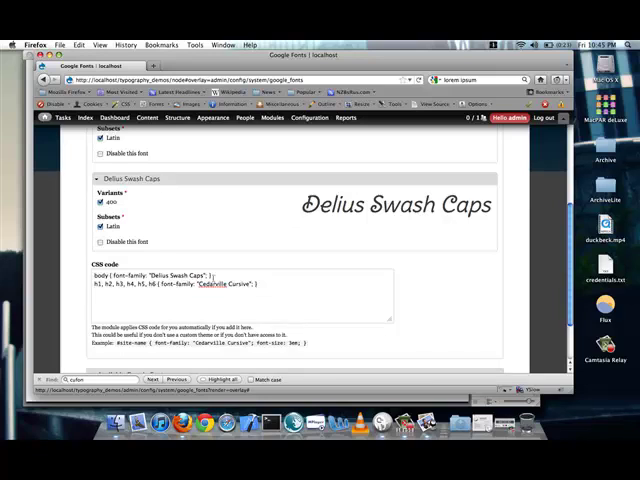
pyautogui.scroll(-3)
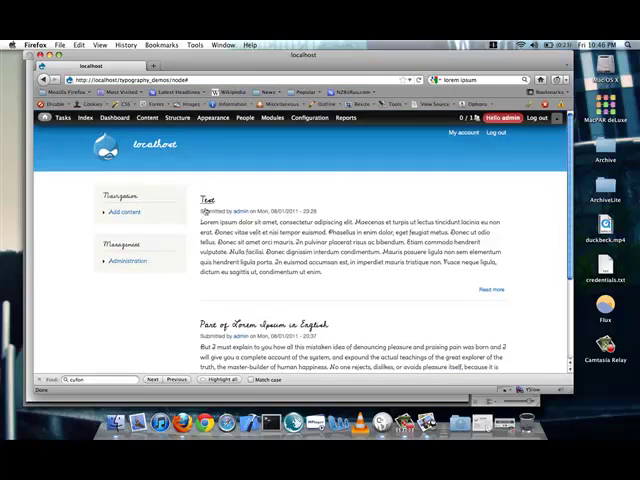
pyautogui.moveTo(400, 316)
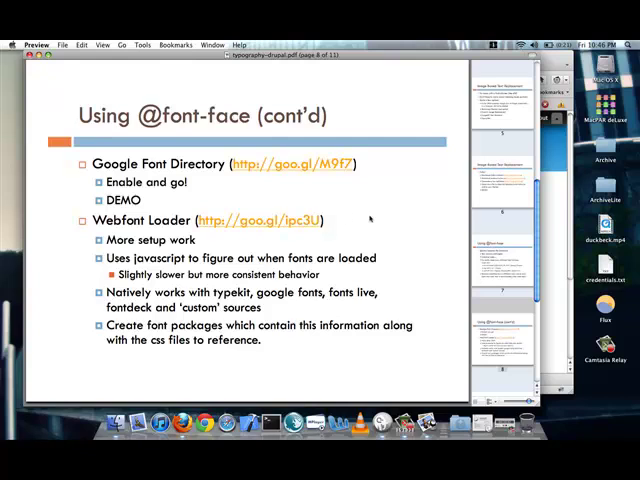
pyautogui.moveTo(556, 236)
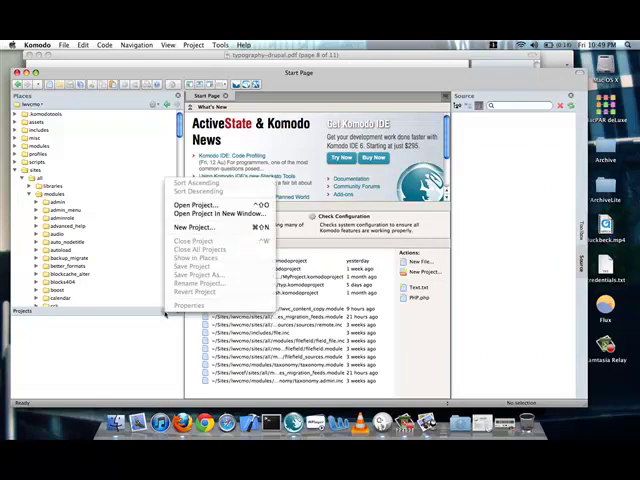
# - Expand the Google Webfont Loader example folder in the Places pane from the Project menu
pyautogui.click(196, 204)
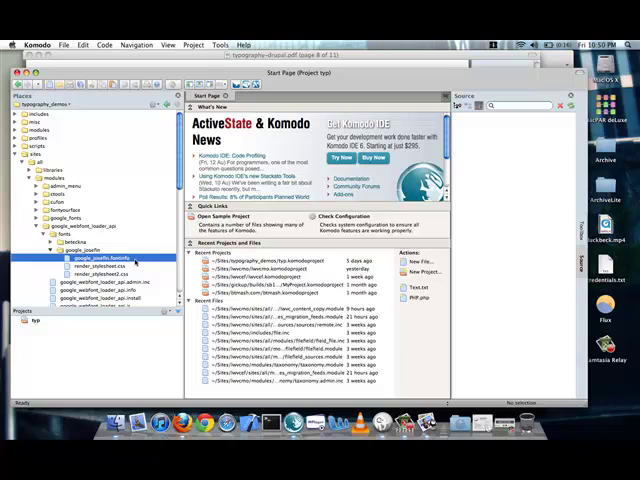
pyautogui.doubleClick(96, 258)
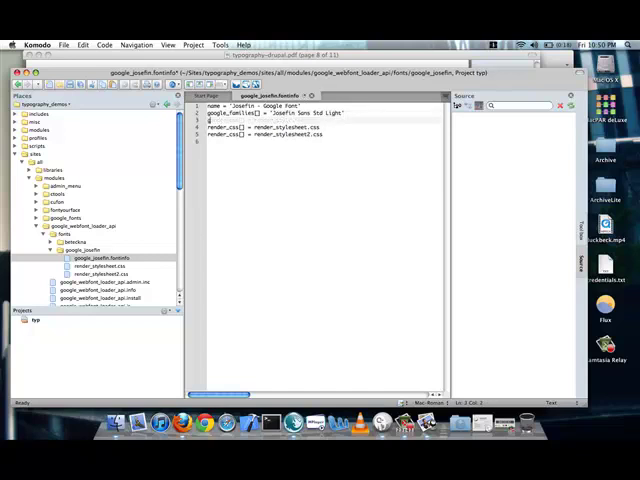
# - Locate the google_fontyourface module folder and bring up its .info file
pyautogui.write('google_font')
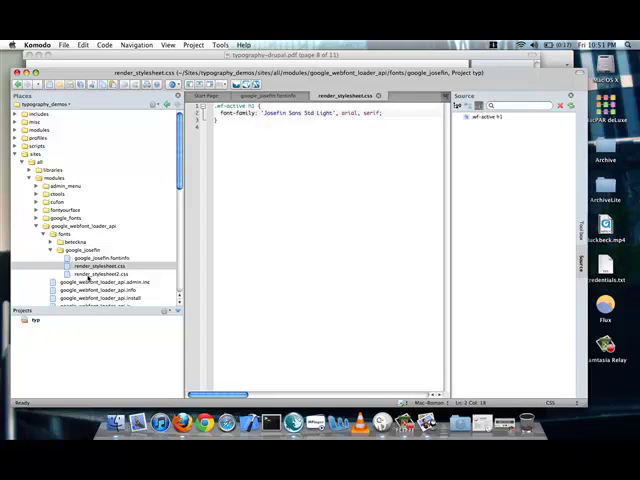
# - Bring up the module's .css stylesheet with its font-family fallback rule
pyautogui.click(96, 272)
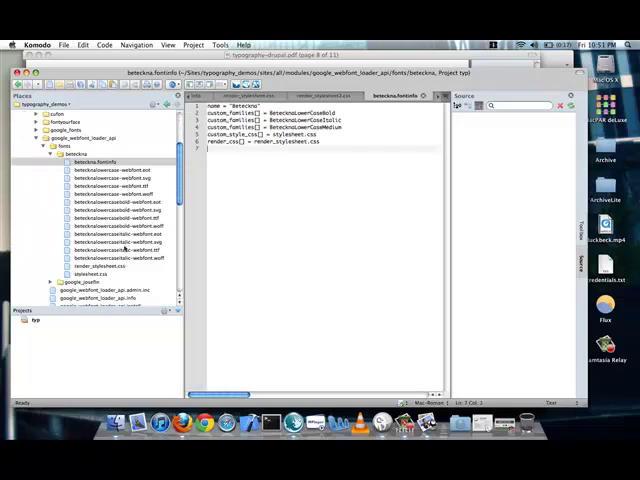
# - Show the webfont CSS file from the theme's fonts folder, then return to the localhost homepage
pyautogui.click(110, 232)
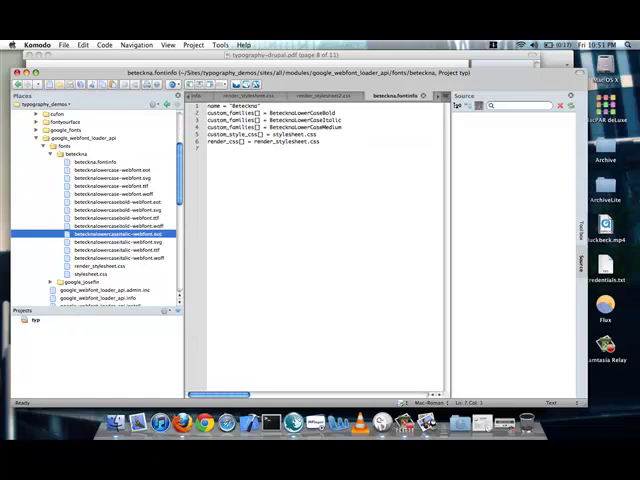
pyautogui.click(110, 170)
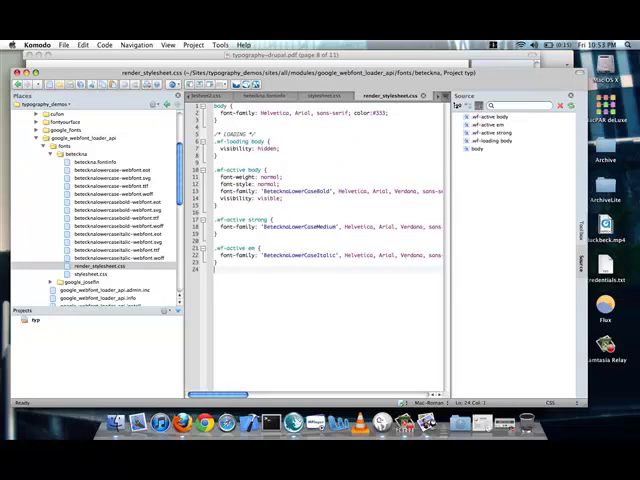
pyautogui.doubleClick(270, 144)
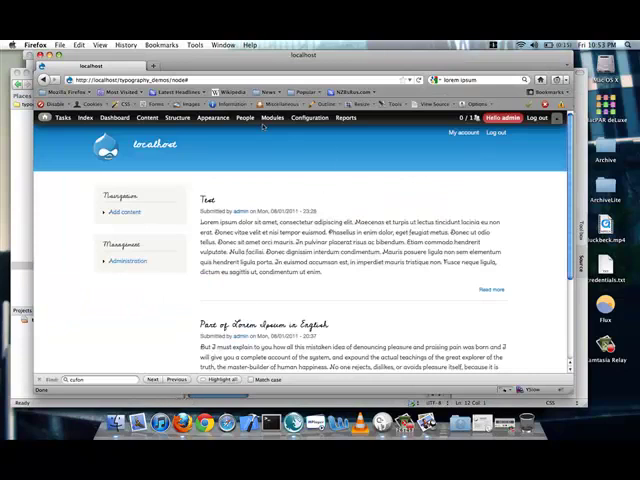
# - Go from the localhost front page to Drupal's Modules administration list
pyautogui.click(272, 116)
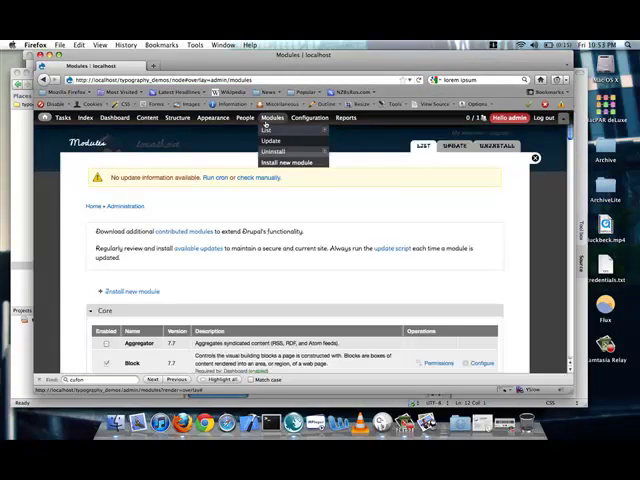
# - Enable the Google Webfont Loader API module under Other and save the module configuration
pyautogui.scroll(-3)
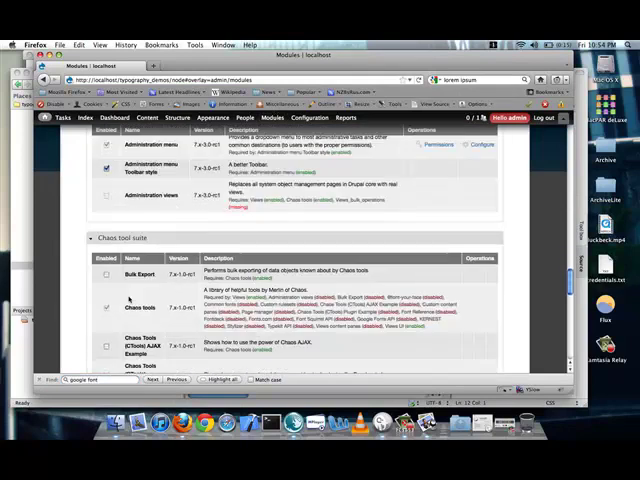
pyautogui.scroll(-3)
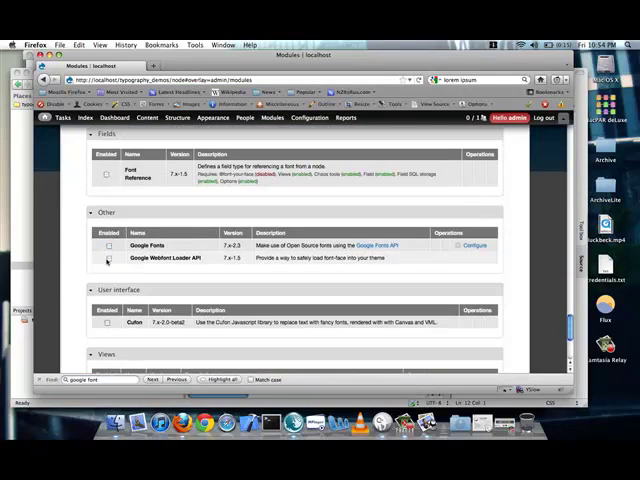
pyautogui.click(108, 260)
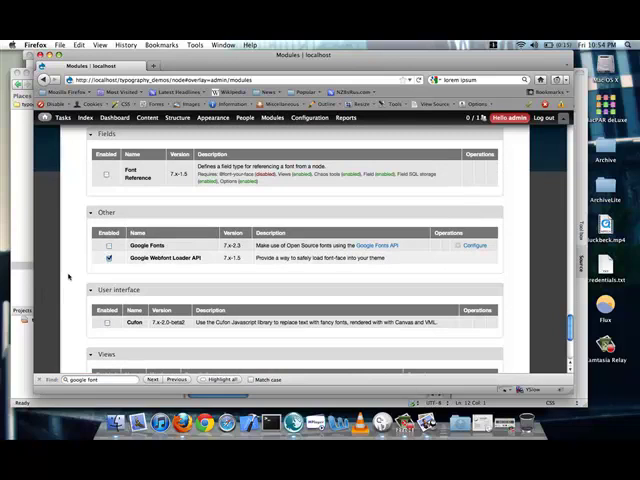
pyautogui.click(120, 328)
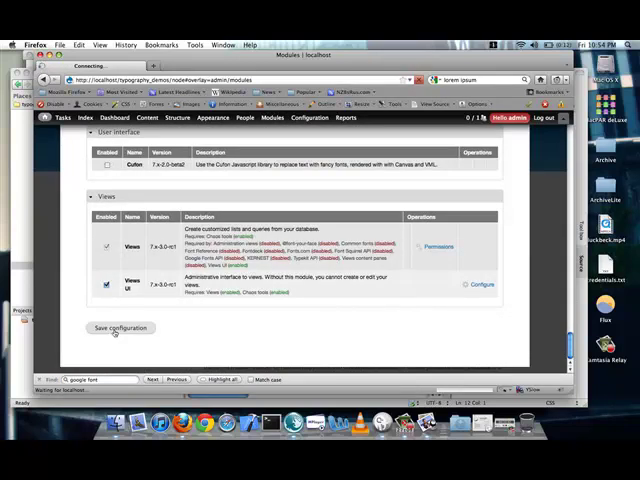
pyautogui.click(120, 328)
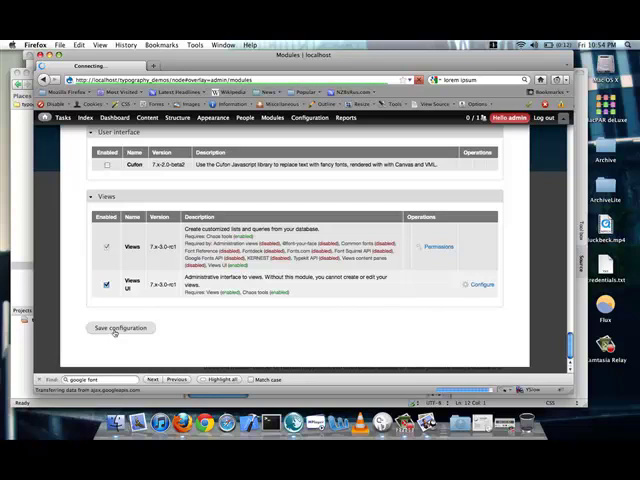
pyautogui.click(120, 328)
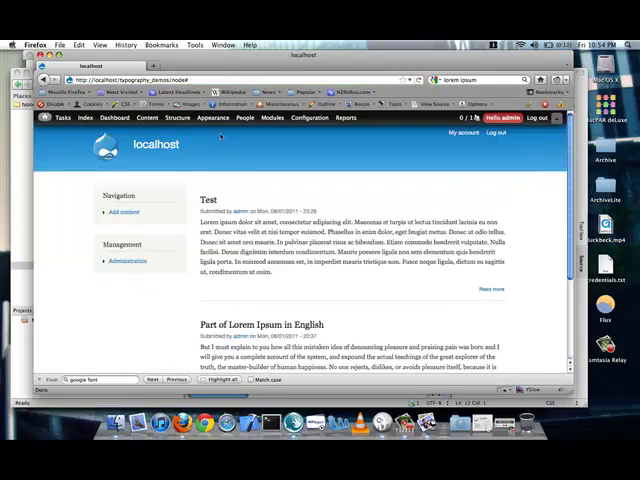
# - In Google Webfont Loader settings choose a font, enable local loader-file caching, and save
pyautogui.click(212, 116)
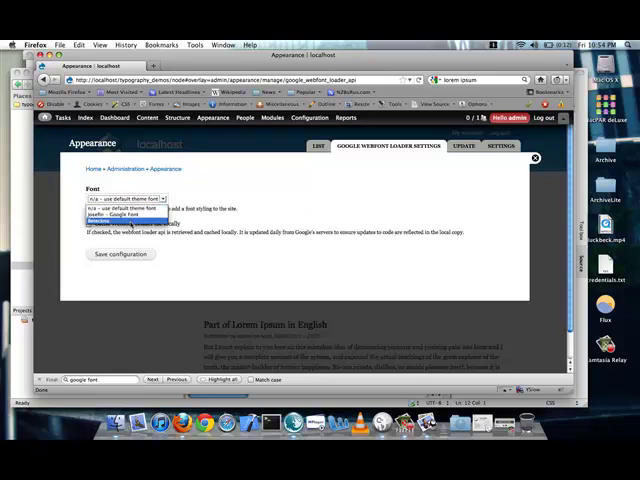
pyautogui.click(120, 216)
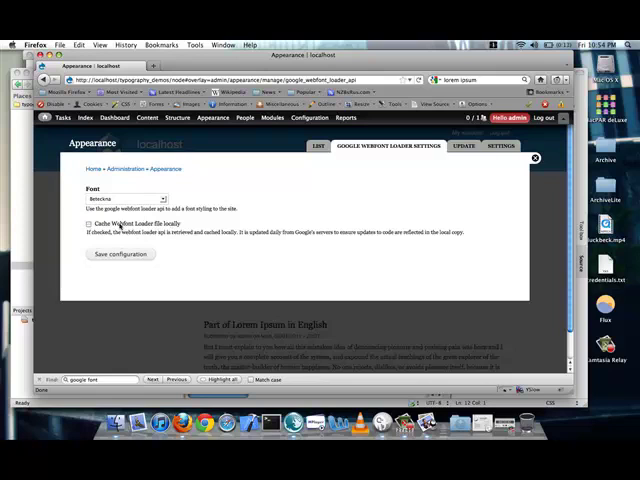
pyautogui.click(88, 224)
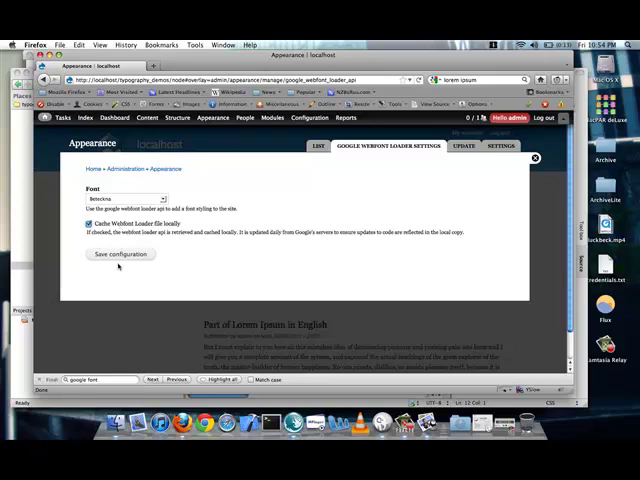
pyautogui.click(120, 254)
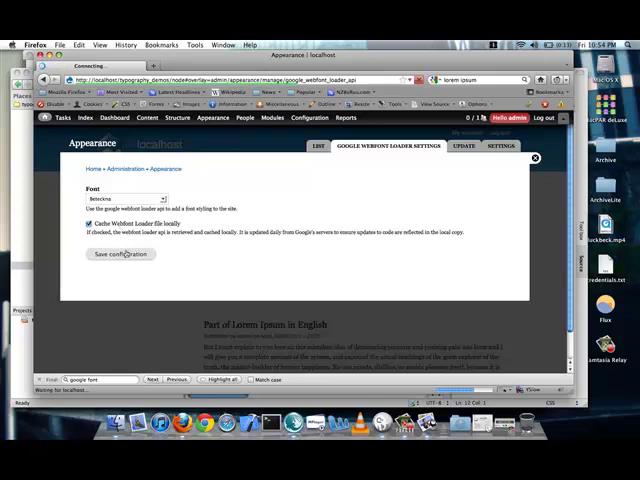
pyautogui.click(120, 254)
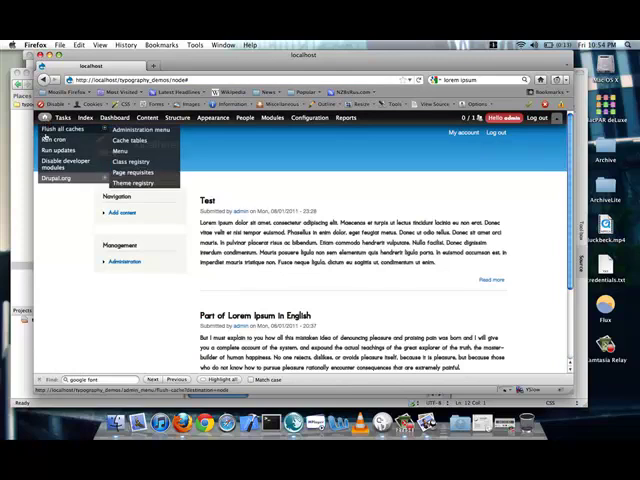
# - Browse the admin toolbar menus before switching to the Font-Your-Face slide in Preview
pyautogui.click(272, 116)
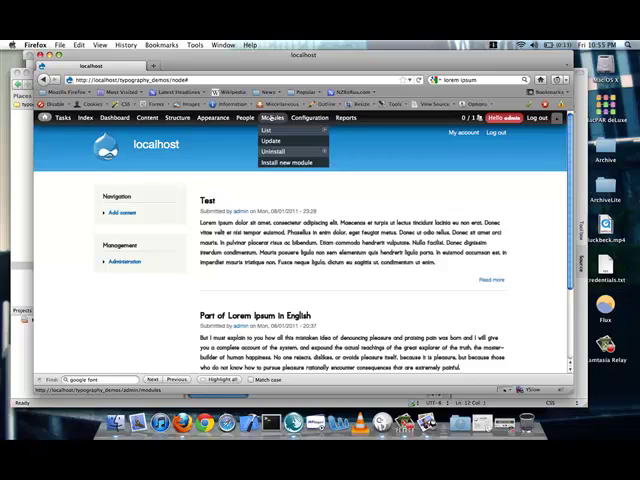
pyautogui.click(272, 116)
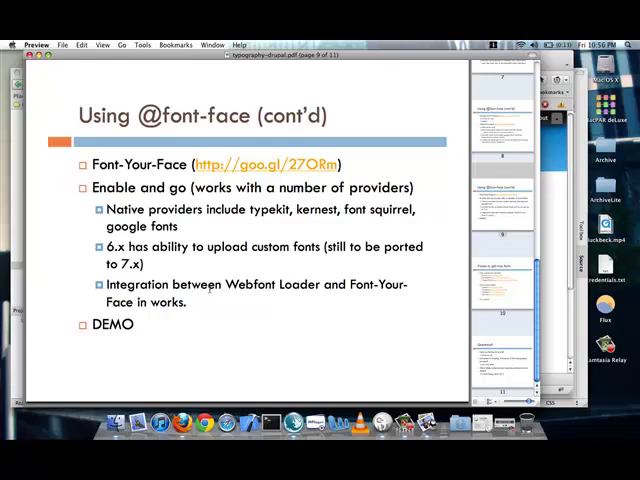
pyautogui.moveTo(48, 228)
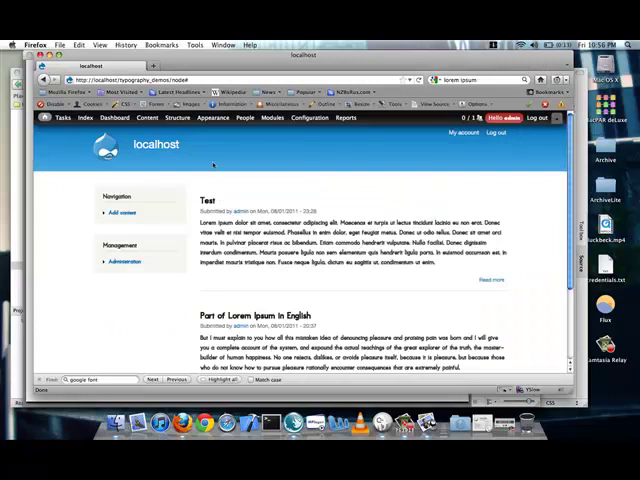
pyautogui.click(272, 116)
pyautogui.write('webfont')
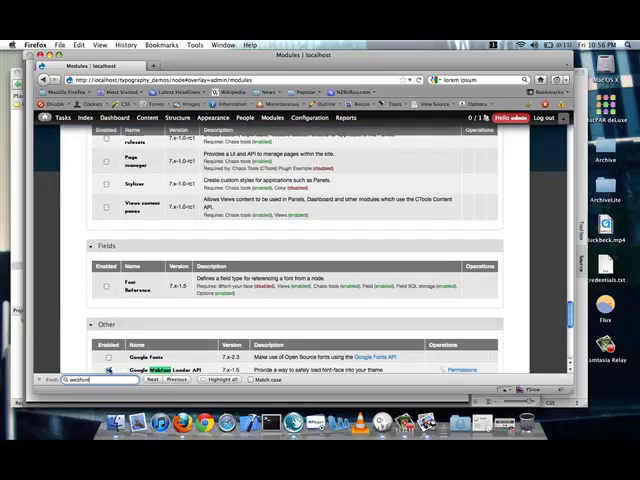
pyautogui.scroll(-3)
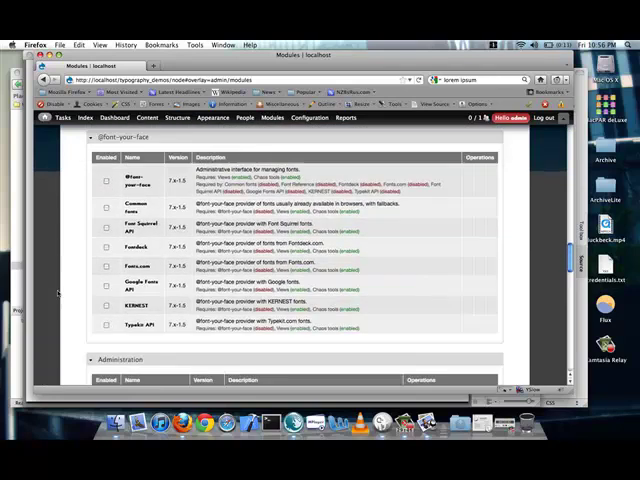
pyautogui.click(106, 192)
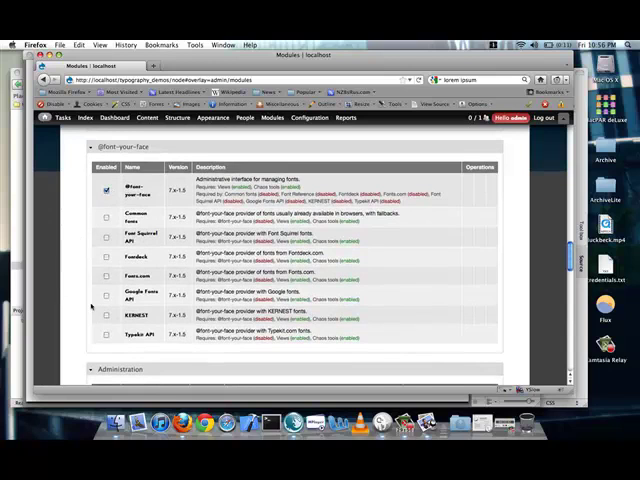
pyautogui.click(104, 320)
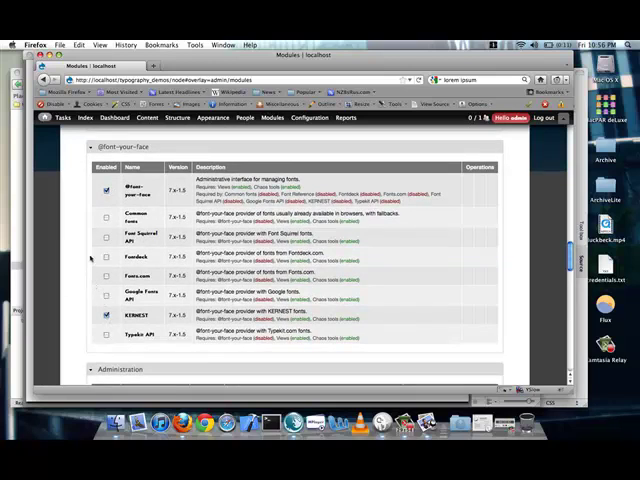
pyautogui.click(104, 238)
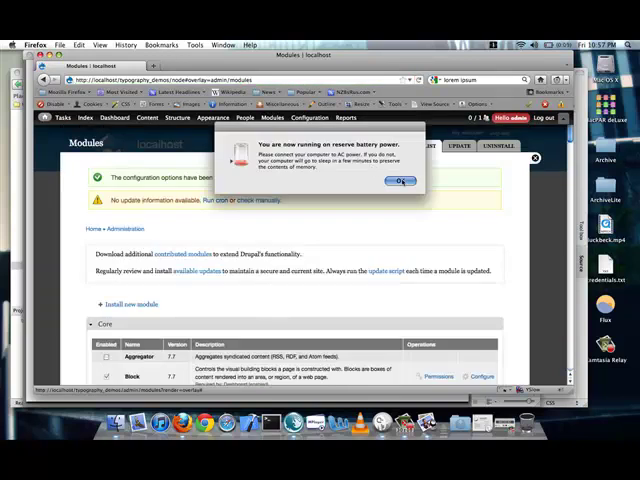
pyautogui.click(398, 180)
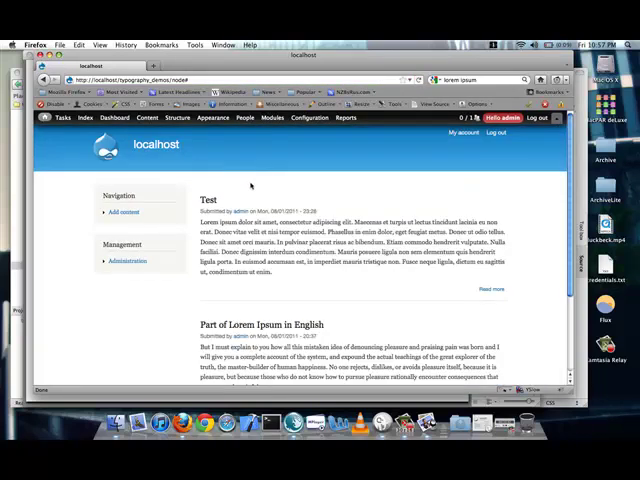
pyautogui.click(212, 116)
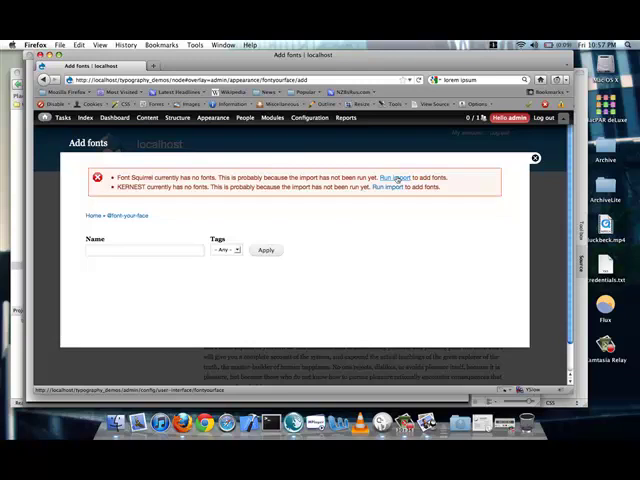
pyautogui.click(396, 176)
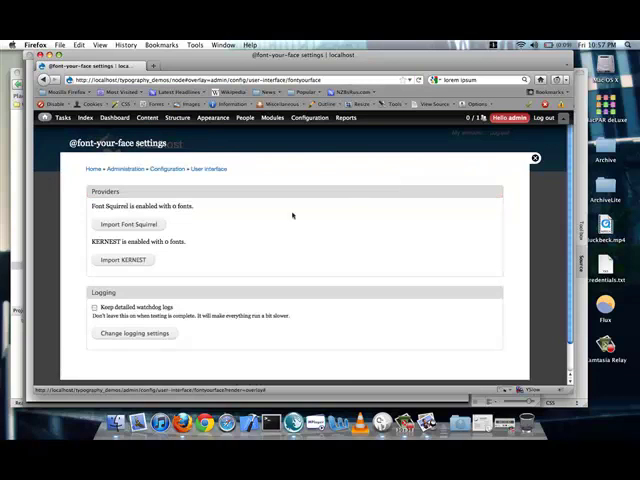
pyautogui.click(130, 224)
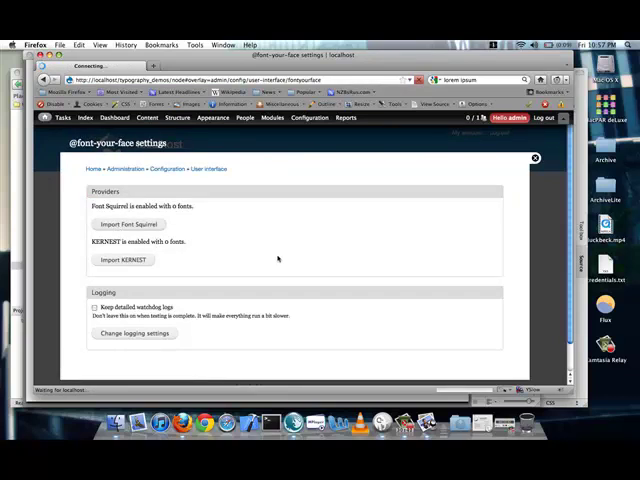
pyautogui.click(124, 224)
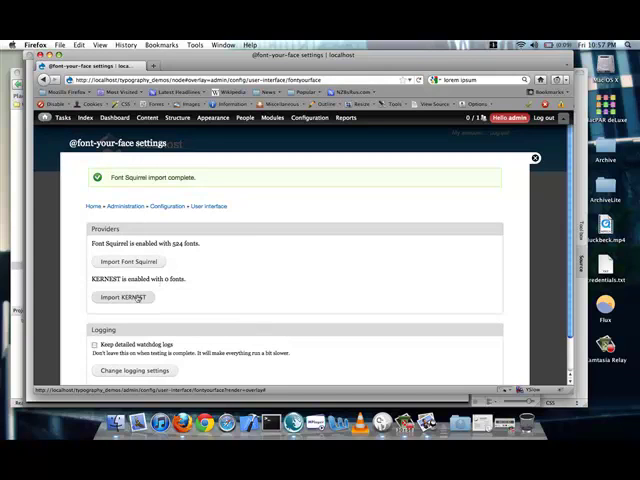
pyautogui.click(124, 296)
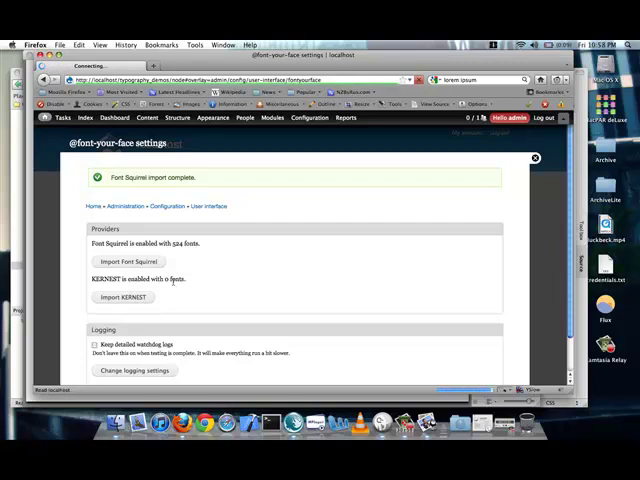
# - Import the KERNEST fonts and review the completion message
pyautogui.click(124, 296)
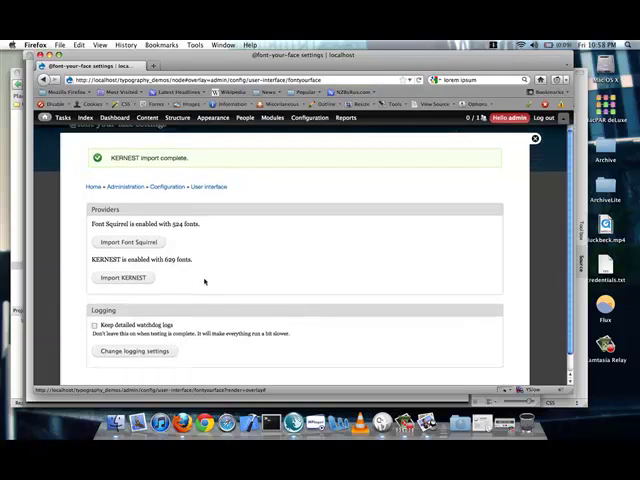
pyautogui.scroll(-3)
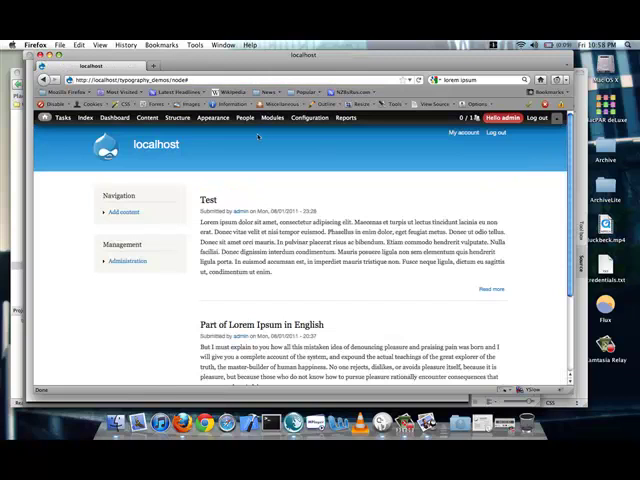
pyautogui.click(212, 116)
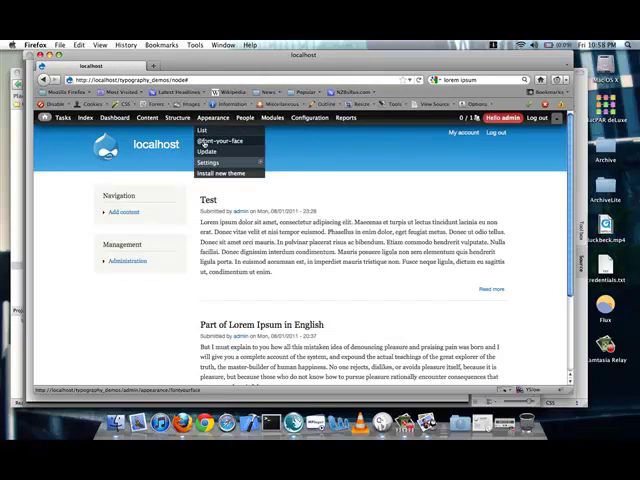
pyautogui.click(220, 140)
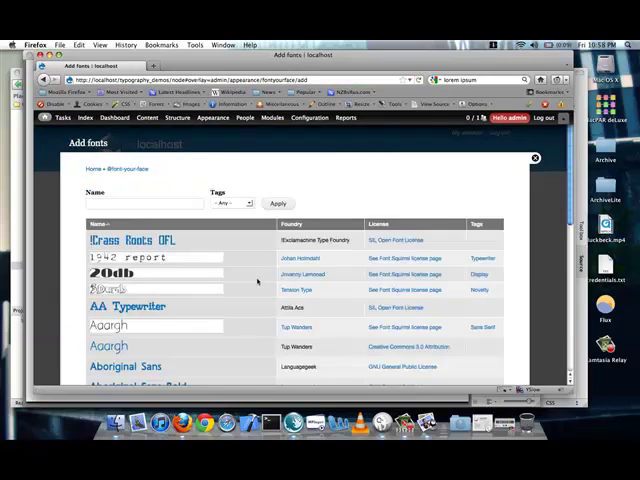
pyautogui.scroll(-3)
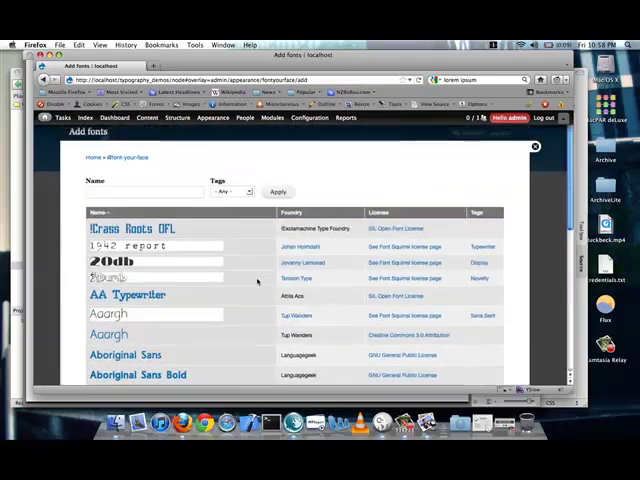
pyautogui.scroll(-3)
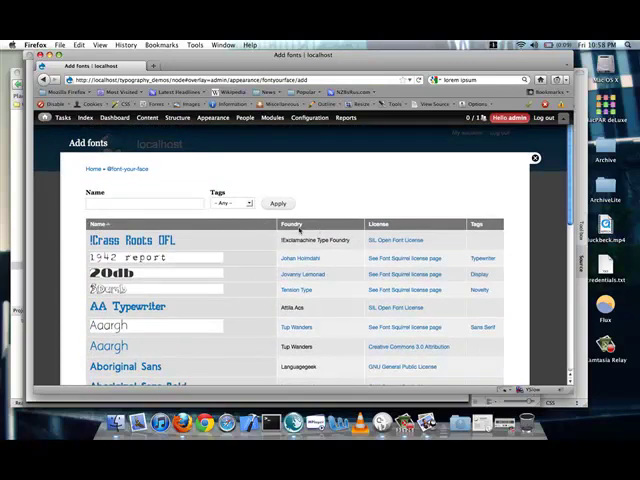
pyautogui.scroll(-3)
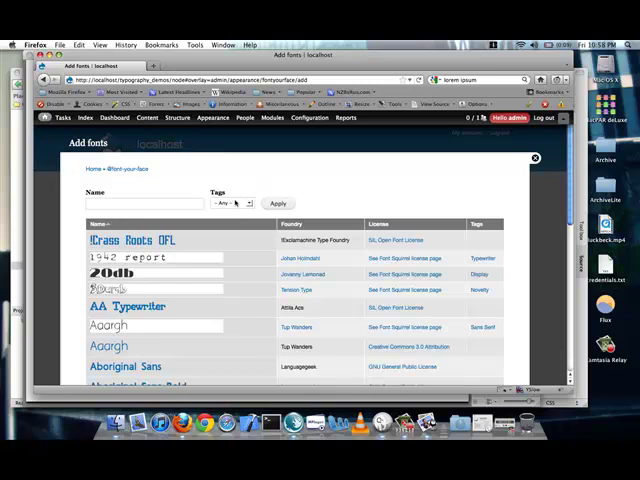
pyautogui.click(144, 204)
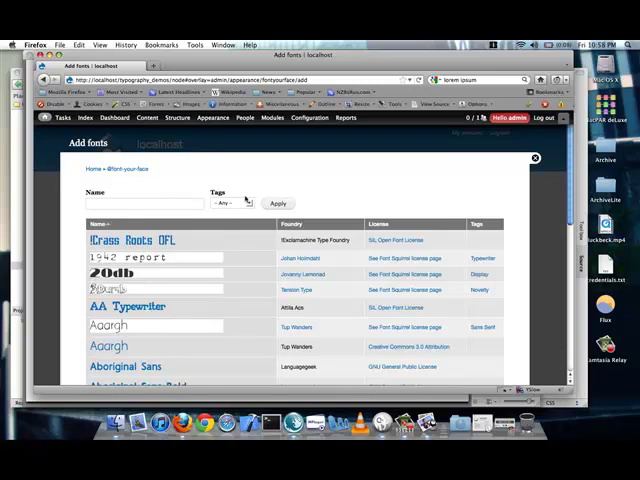
# - Filter the Add fonts list and open Archery Black for editing
pyautogui.click(228, 204)
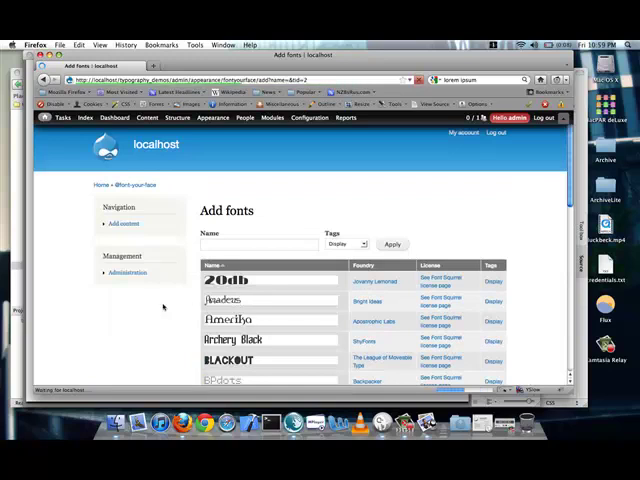
pyautogui.scroll(-3)
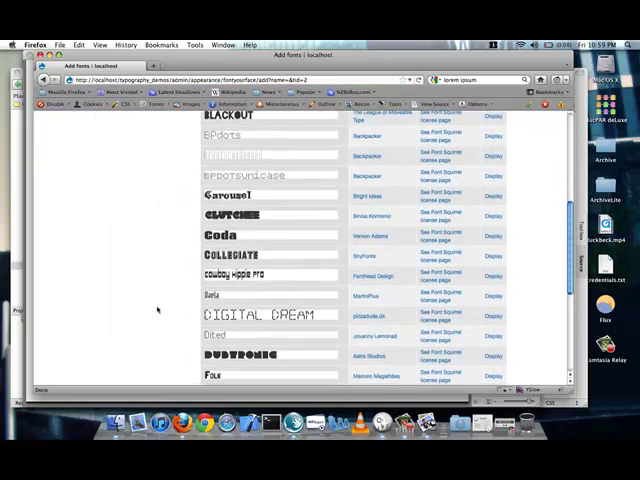
pyautogui.scroll(-3)
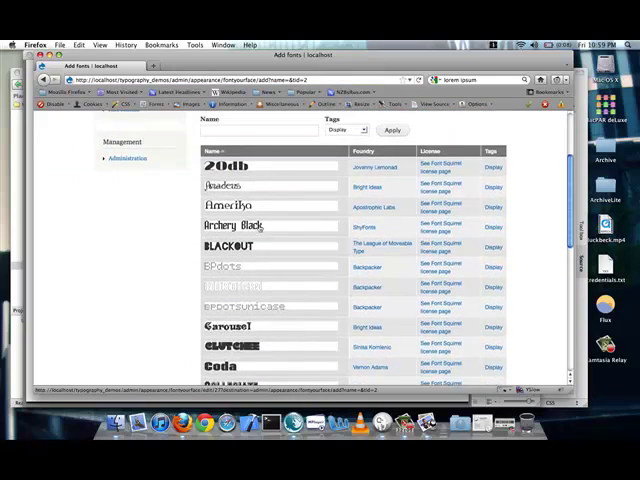
pyautogui.click(236, 224)
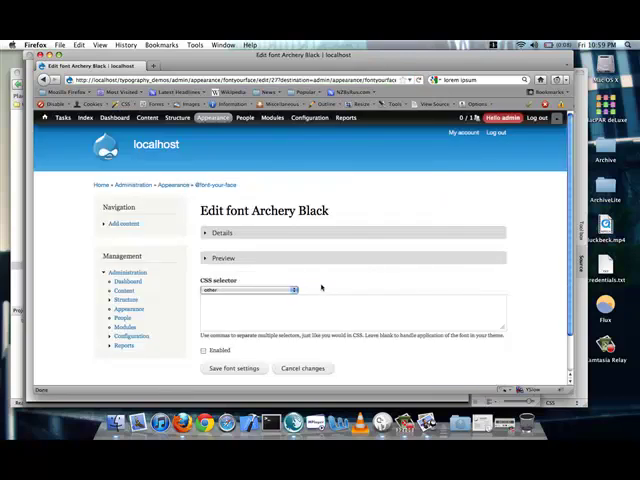
# - Expand Archery Black's details and character preview on its edit page
pyautogui.click(222, 232)
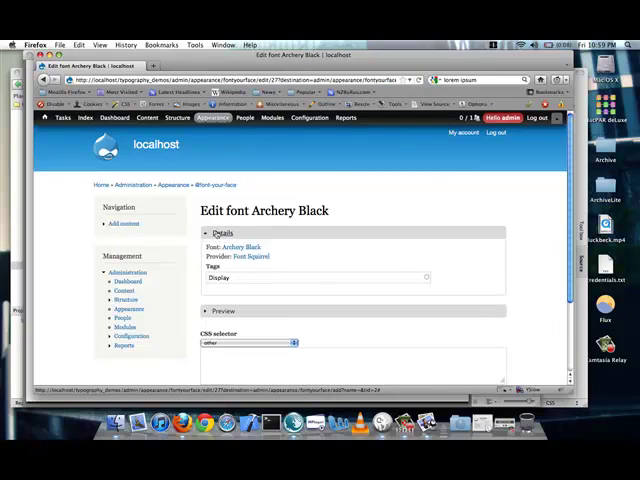
pyautogui.click(222, 232)
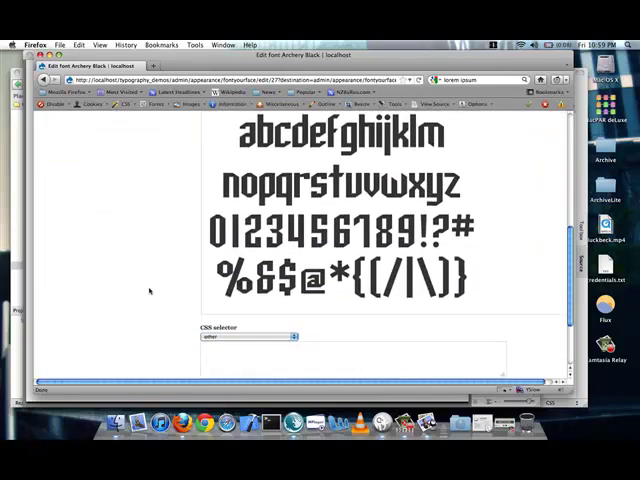
pyautogui.scroll(-3)
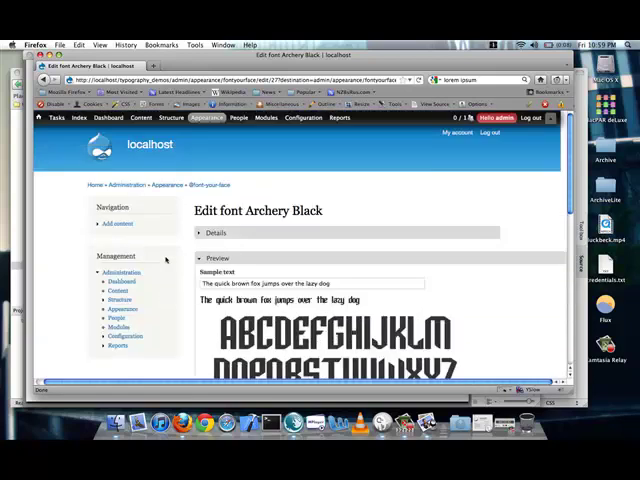
pyautogui.scroll(-3)
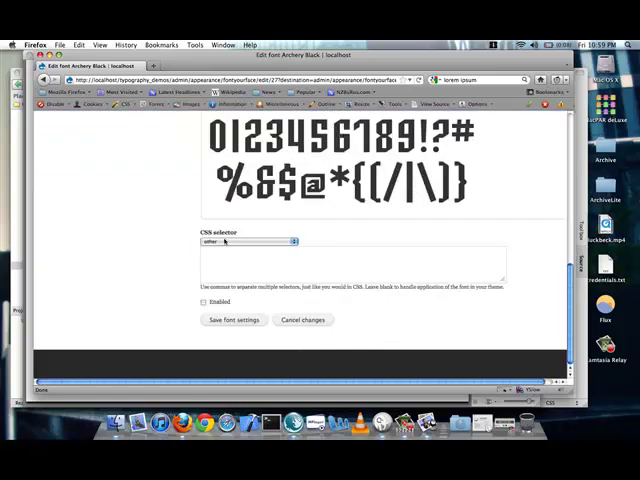
pyautogui.click(244, 242)
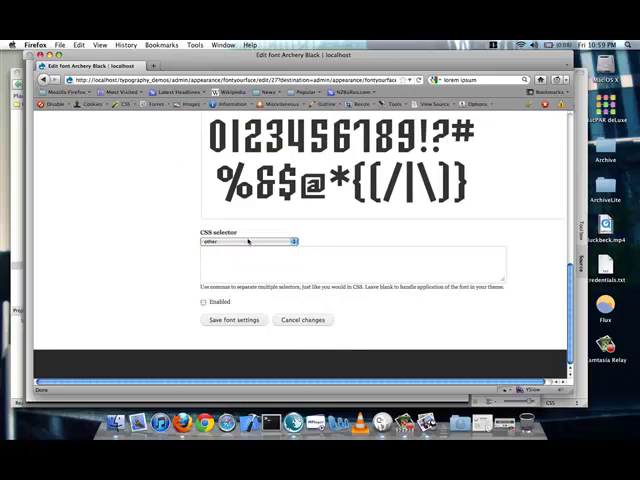
# - Apply Archery Black to all headers, mark it Enabled and save the font settings
pyautogui.click(244, 240)
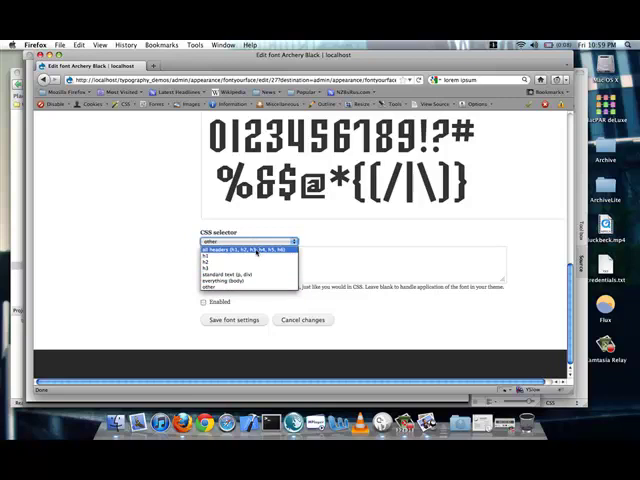
pyautogui.click(236, 248)
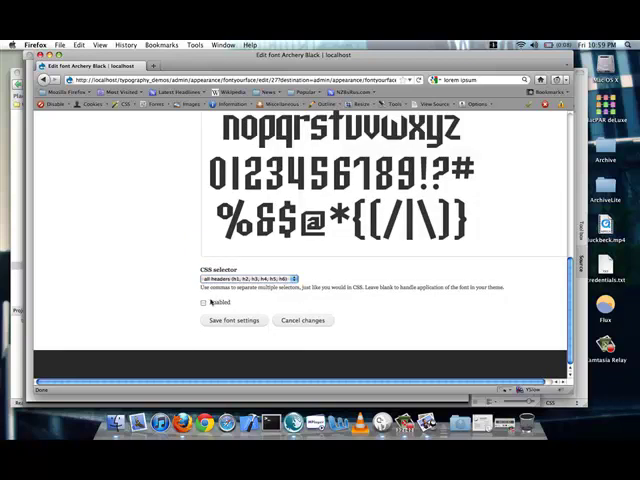
pyautogui.click(202, 304)
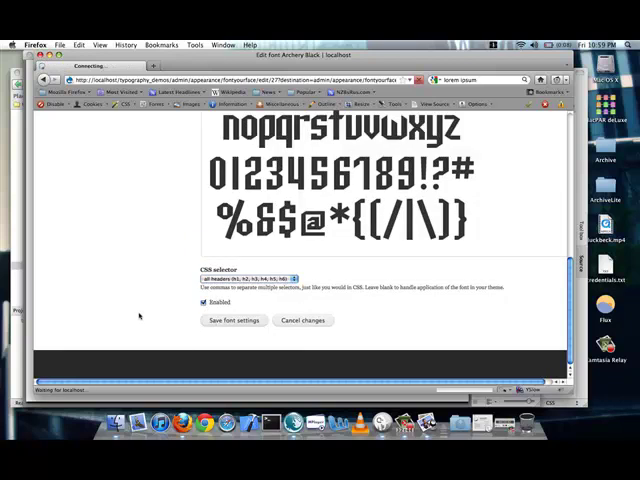
pyautogui.click(232, 320)
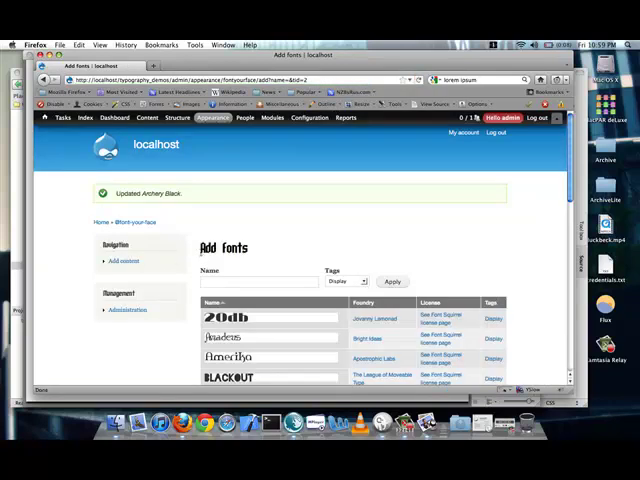
# - Open Furore from the fonts list and choose the body-text CSS selector with Enabled ticked
pyautogui.doubleClick(224, 246)
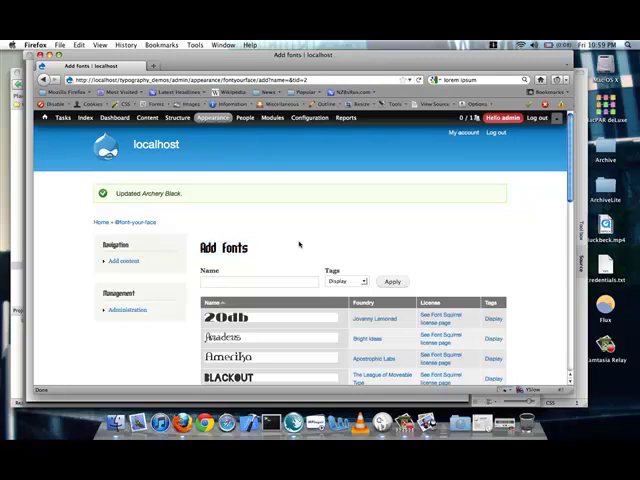
pyautogui.scroll(-3)
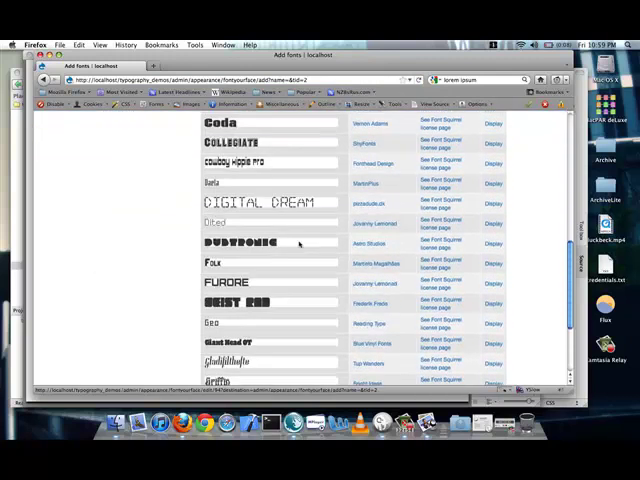
pyautogui.scroll(-3)
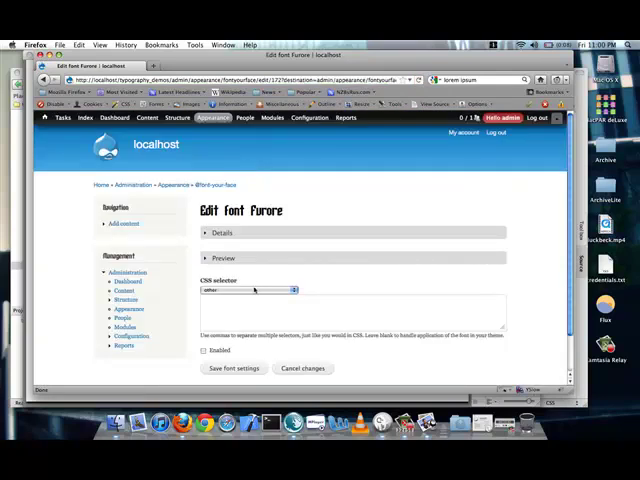
pyautogui.click(248, 290)
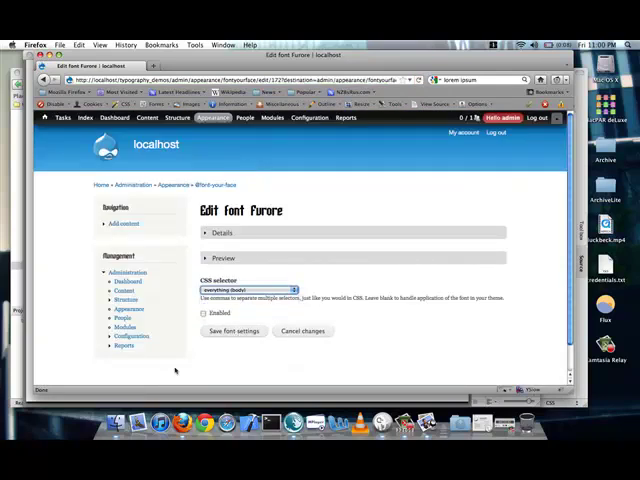
pyautogui.click(204, 312)
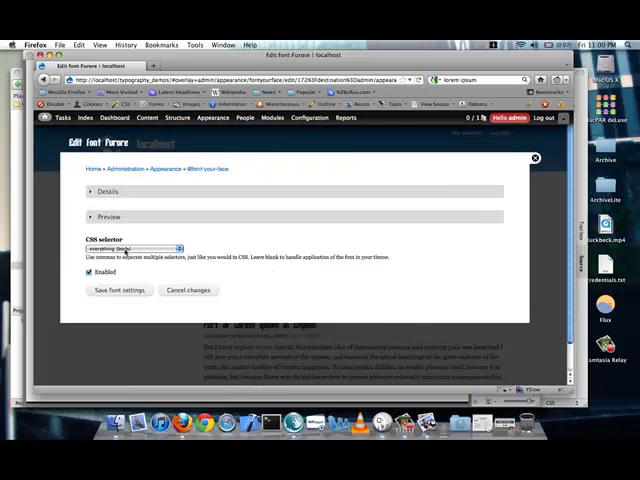
# - Adjust Furore's CSS selector and save its font settings
pyautogui.click(132, 248)
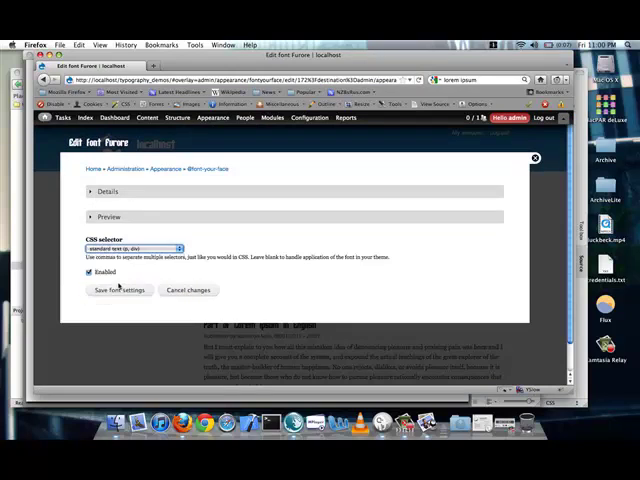
pyautogui.click(118, 290)
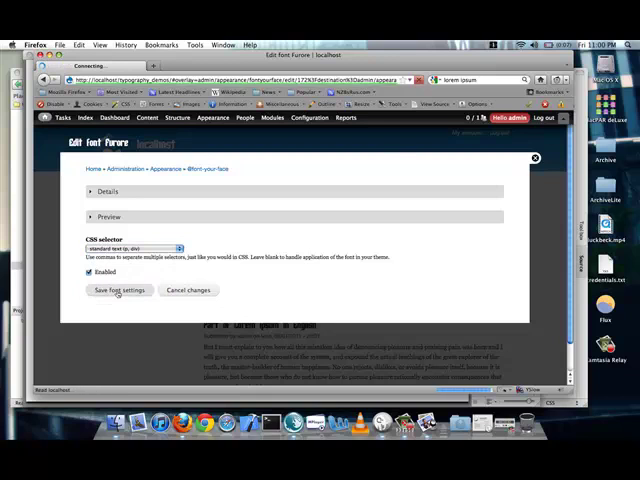
pyautogui.click(118, 290)
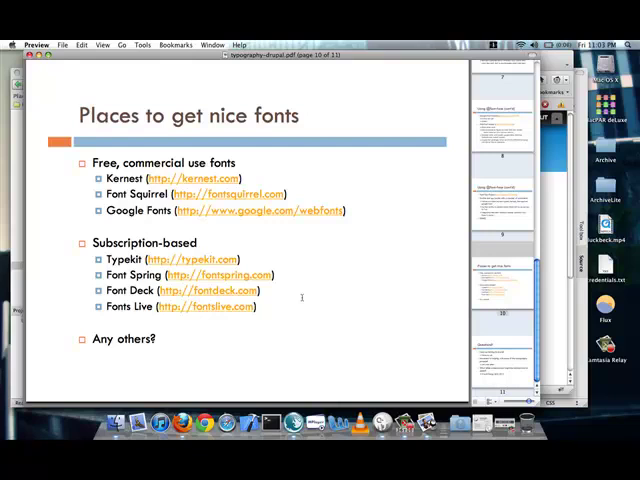
pyautogui.moveTo(300, 300)
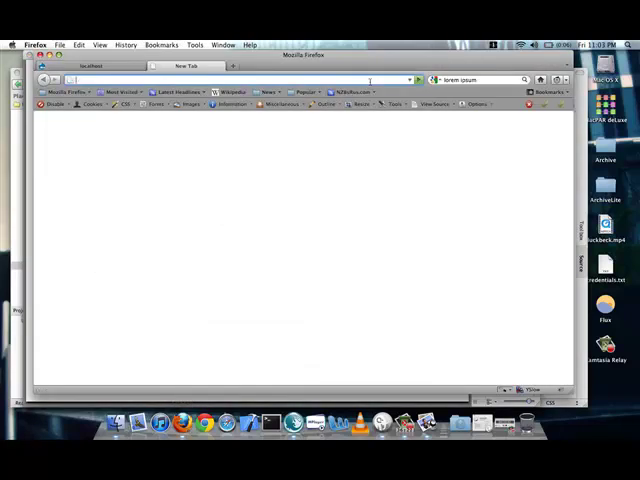
pyautogui.write('redcat.org')
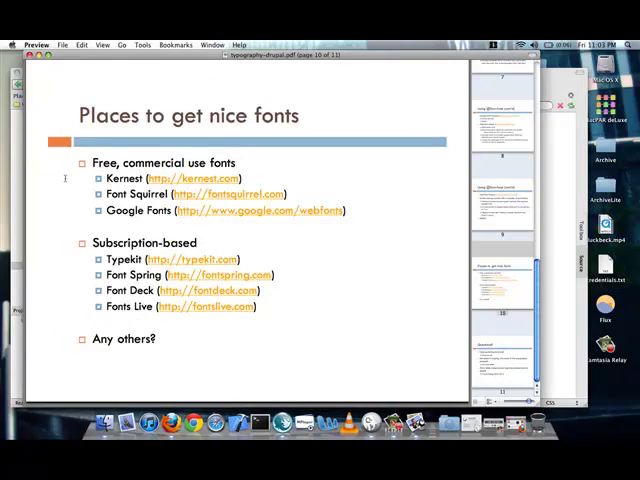
# - Advance to the closing 'Questions?' slide
pyautogui.press('right')
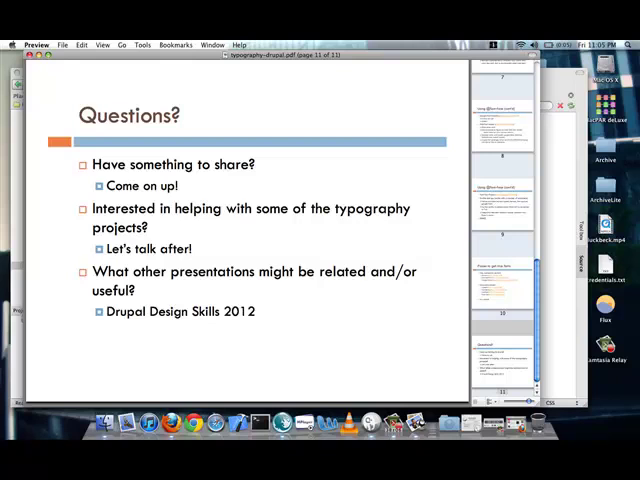
pyautogui.moveTo(62, 178)
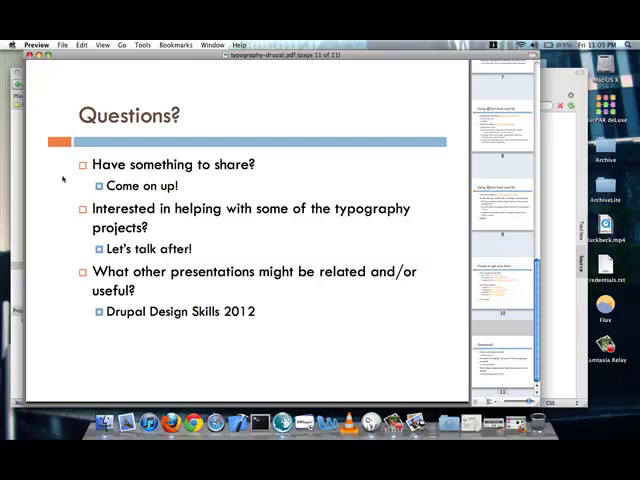